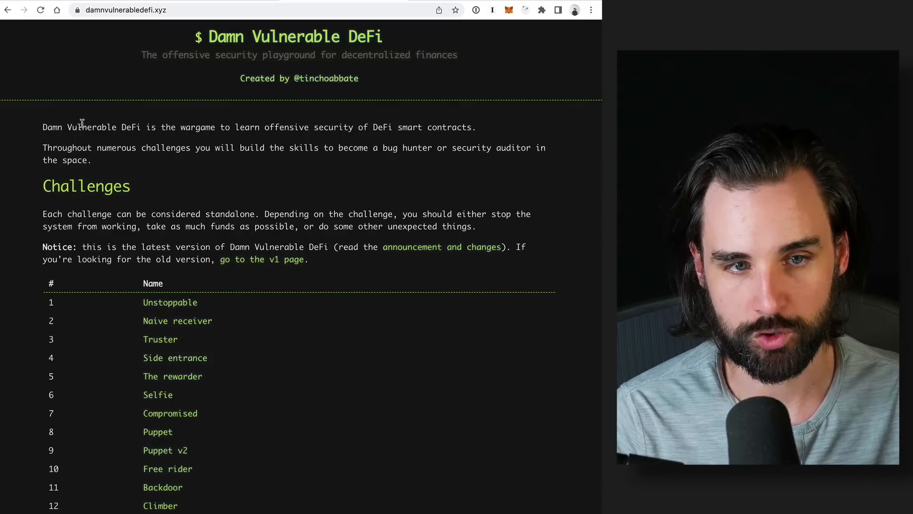
Step: Read the Unstoppable challenge description and its How to play steps on the challenges site
scroll("down", 3)
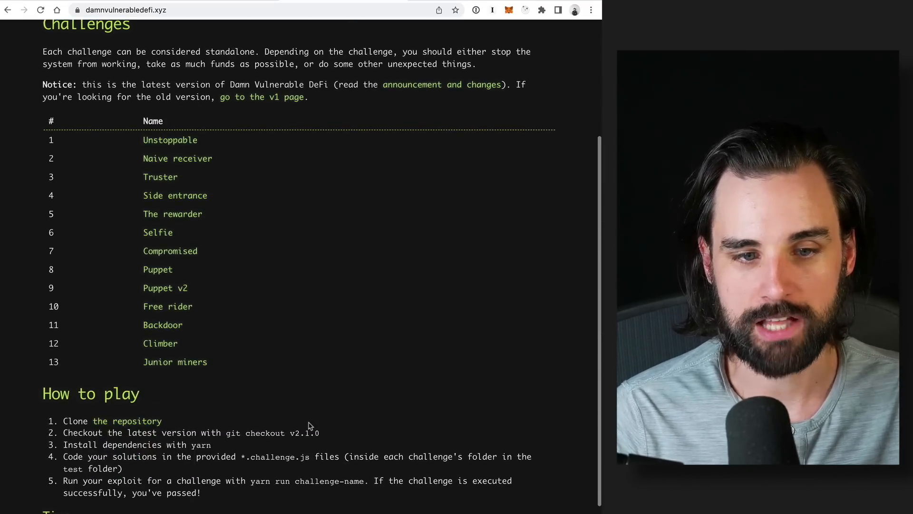
mouse_move(285, 320)
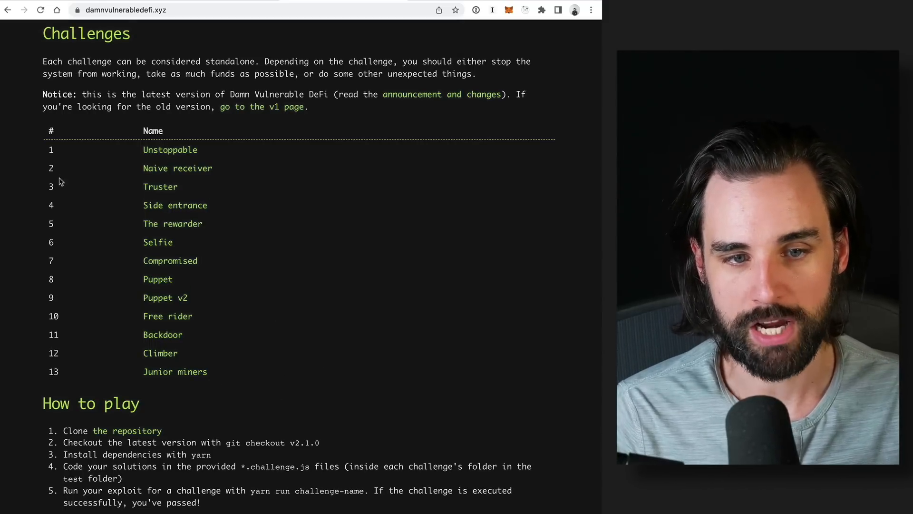
scroll("down", 3)
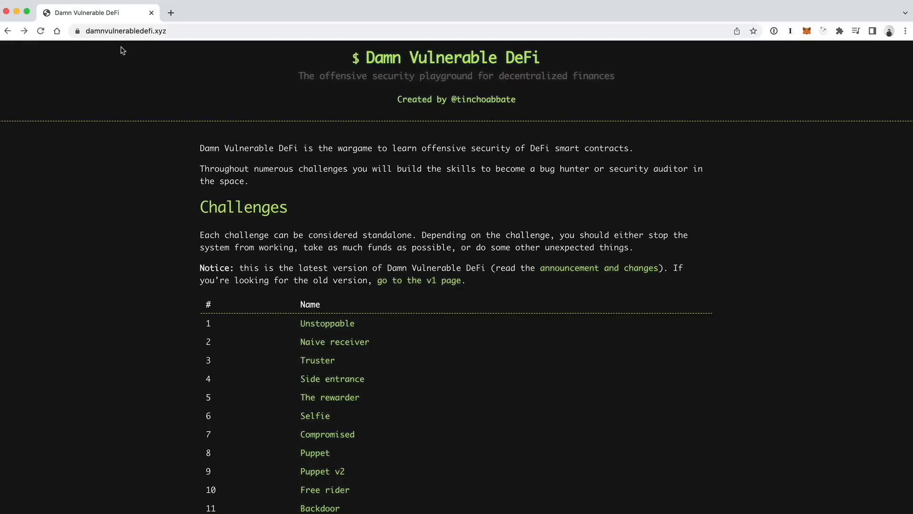
mouse_move(294, 108)
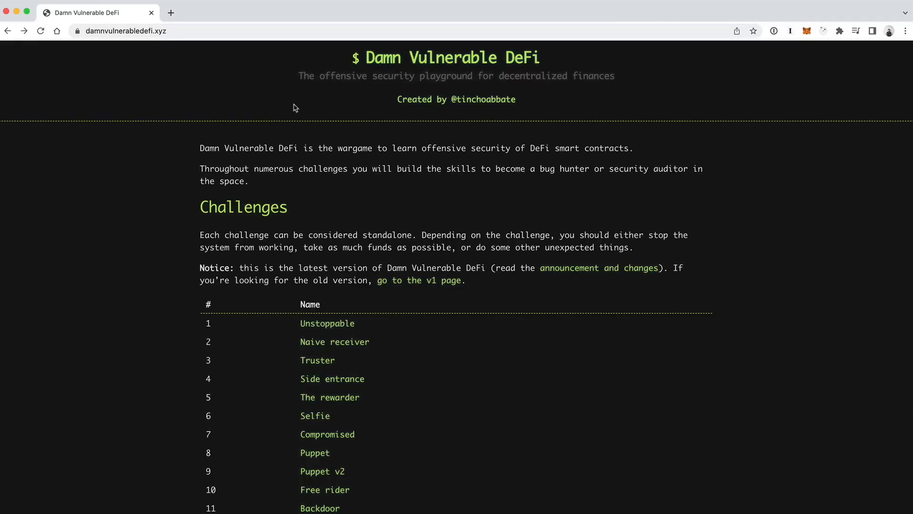
mouse_move(303, 231)
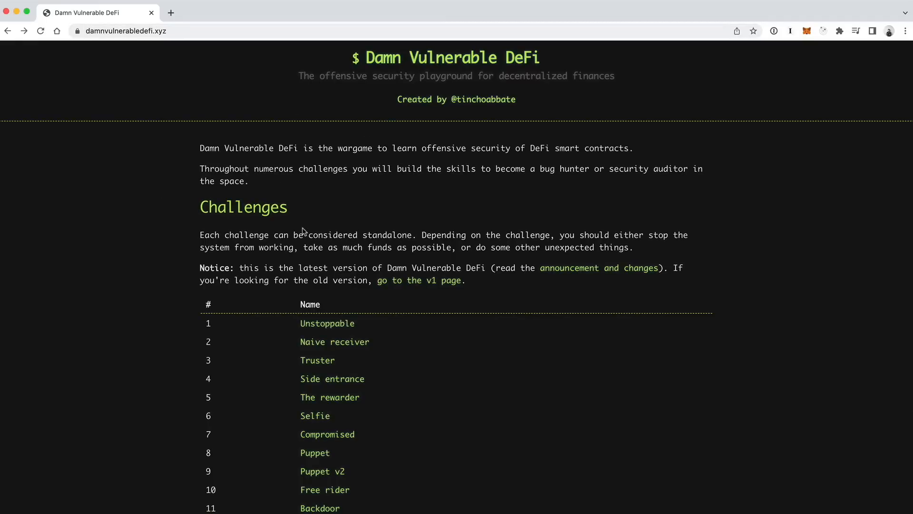
scroll("down", 3)
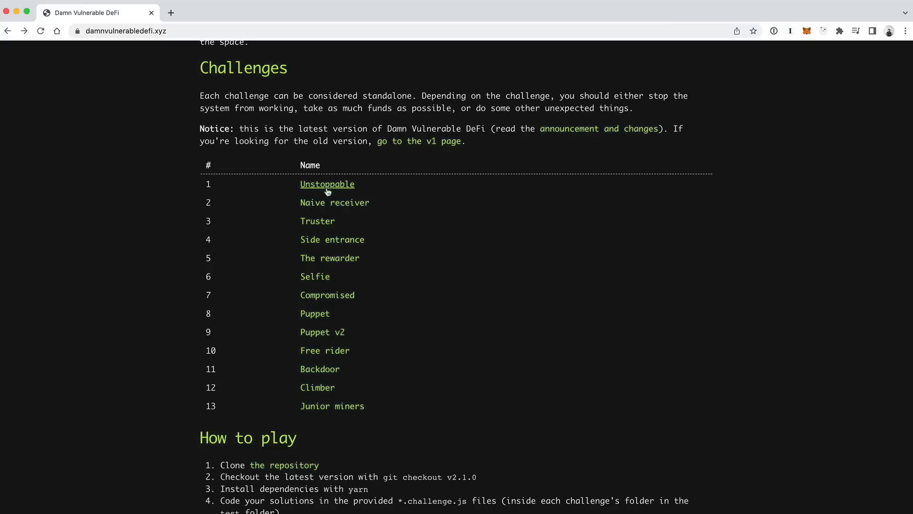
mouse_move(390, 410)
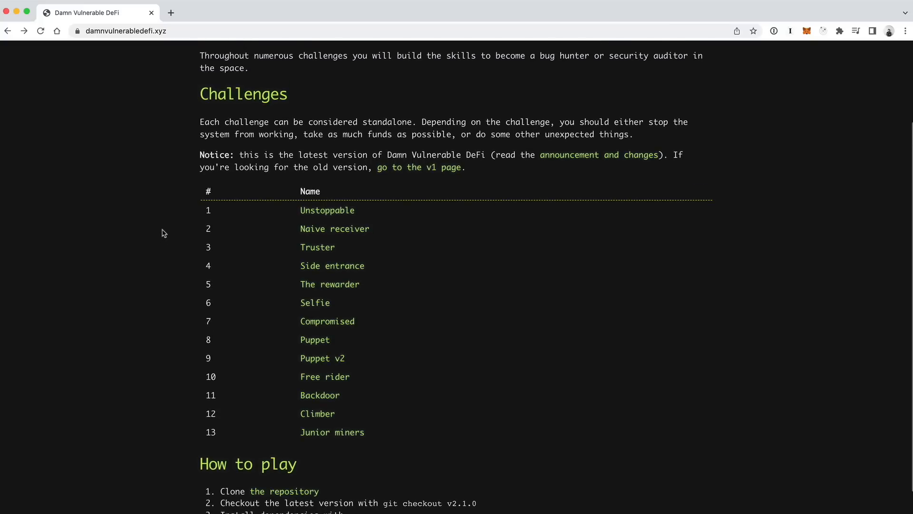
mouse_move(310, 208)
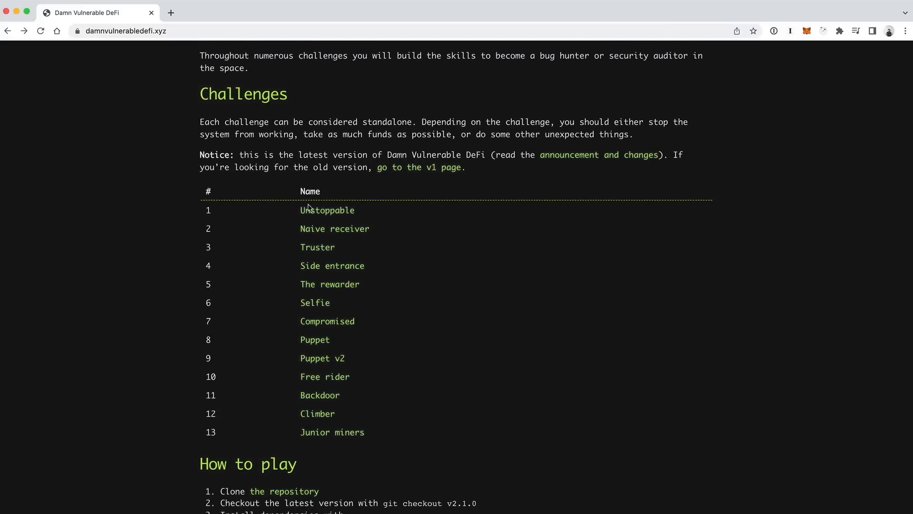
mouse_move(375, 434)
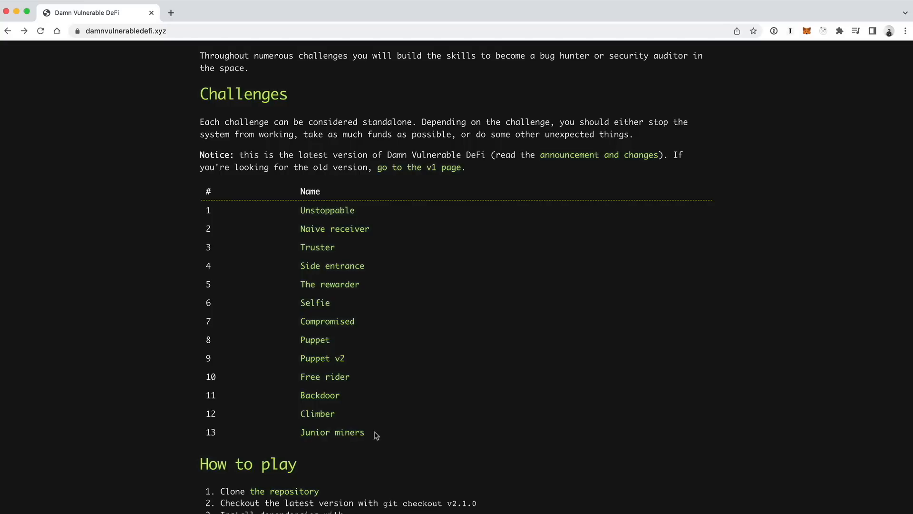
mouse_move(241, 199)
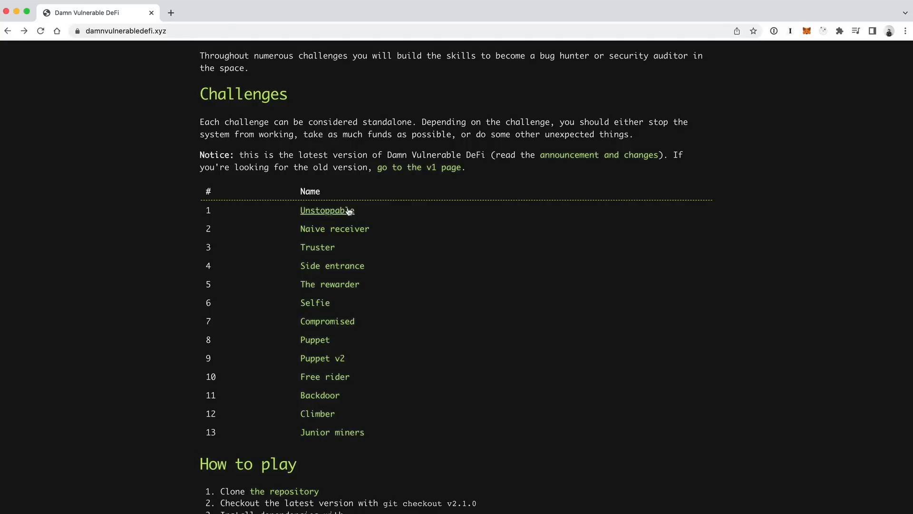
left_click(327, 210)
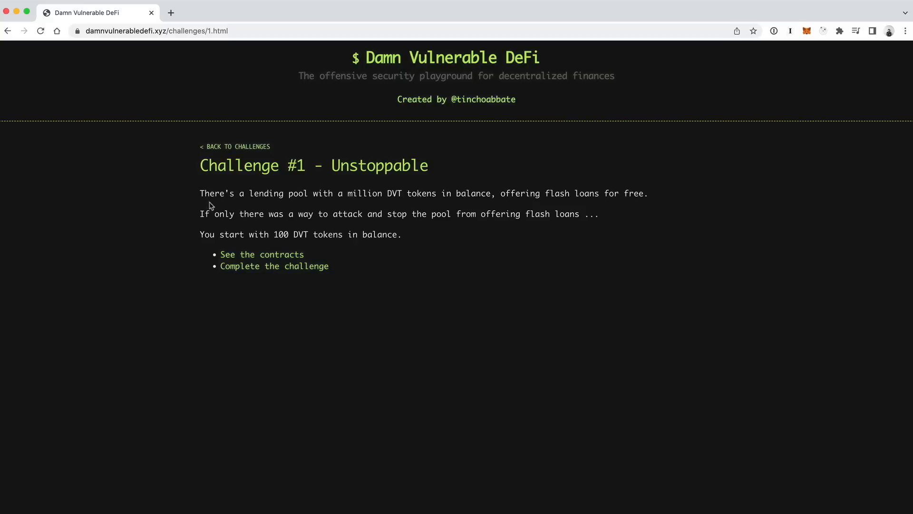
left_click_drag(199, 194, 402, 193)
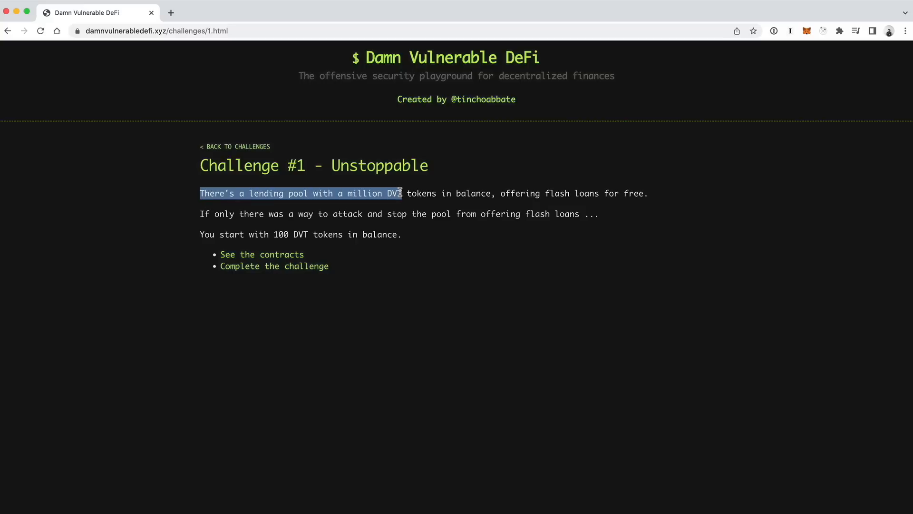
left_click_drag(401, 193, 466, 193)
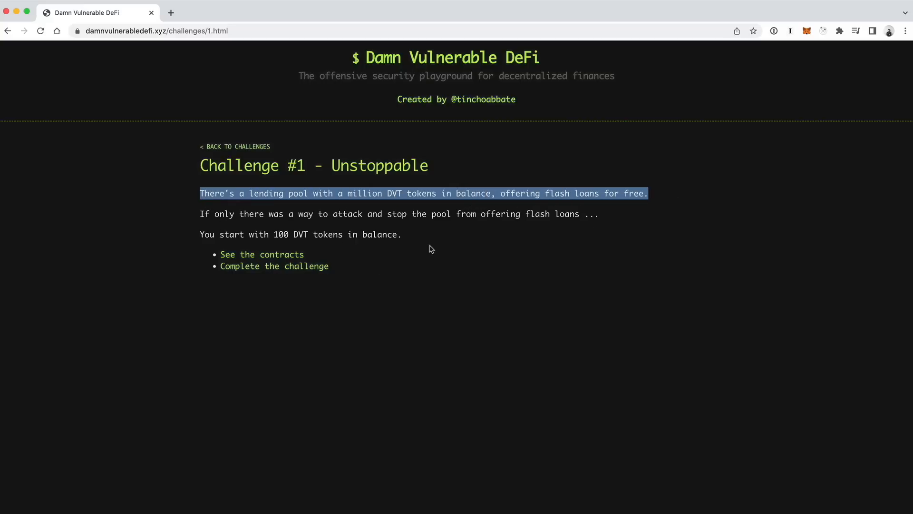
left_click(236, 226)
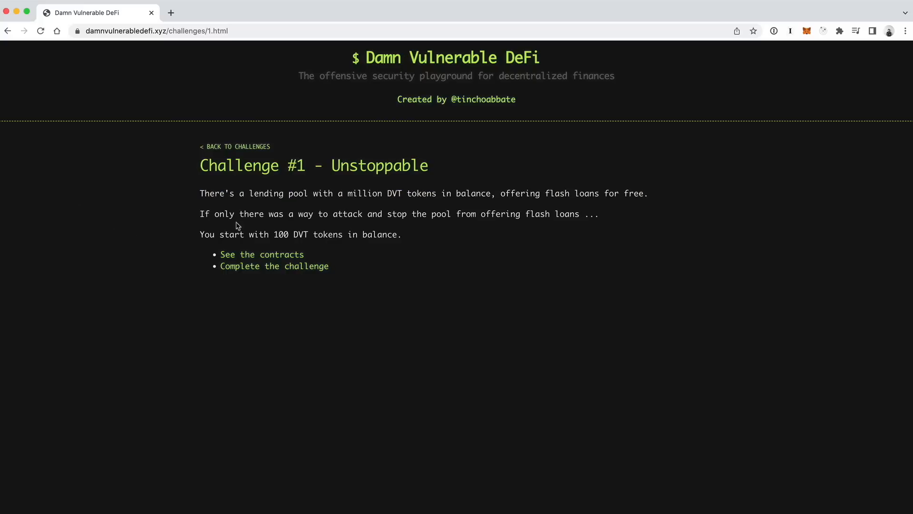
mouse_move(8, 40)
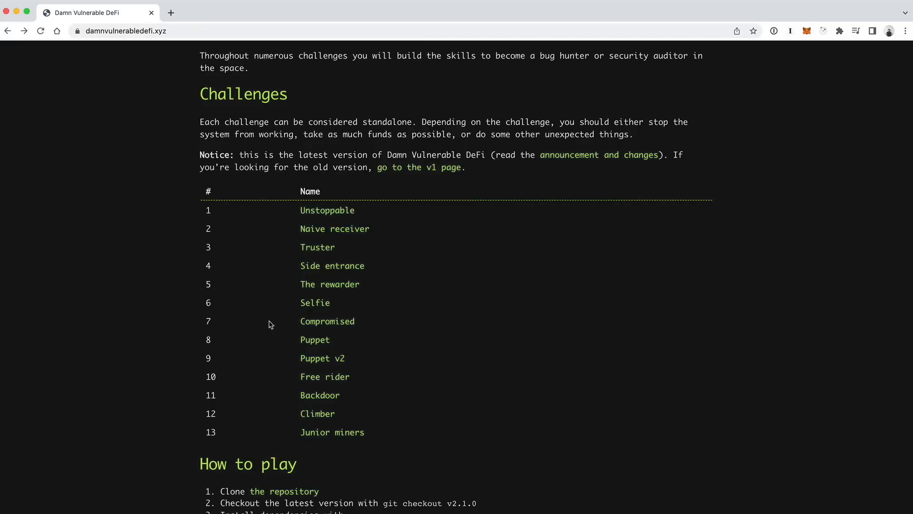
scroll("down", 3)
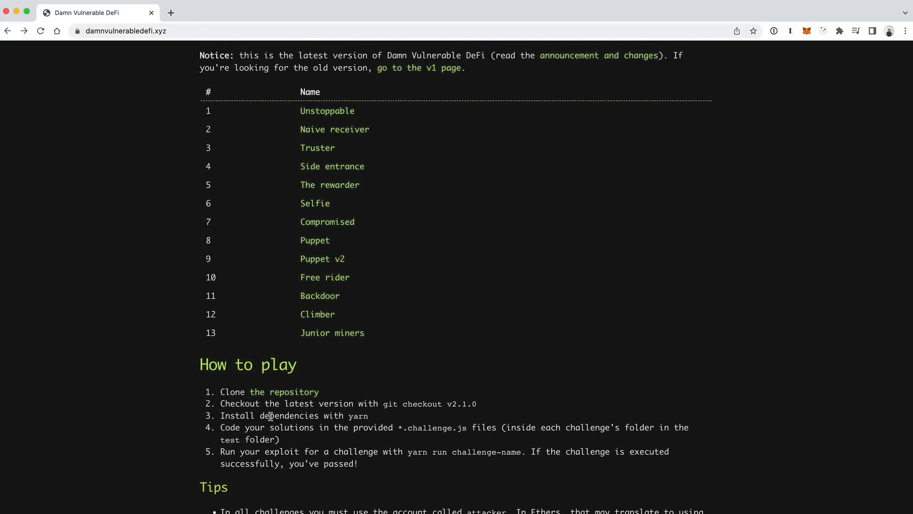
mouse_move(285, 391)
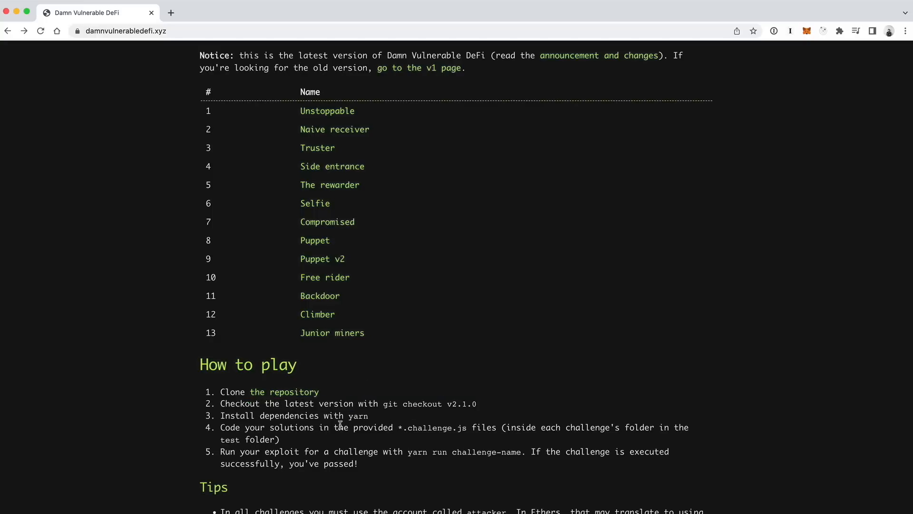
left_click_drag(220, 391, 359, 464)
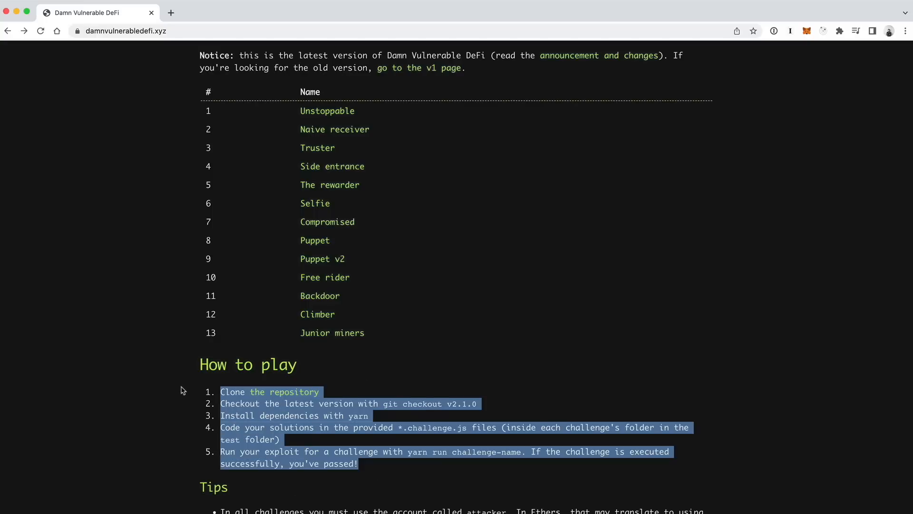
left_click(323, 458)
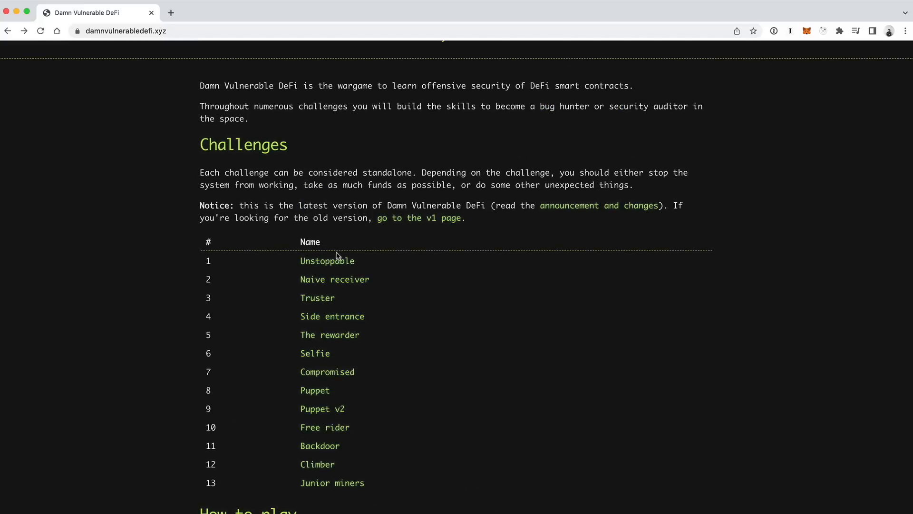
Step: Reach the damn-vulnerable-defi repository's main page via the Unstoppable contracts link
left_click(326, 261)
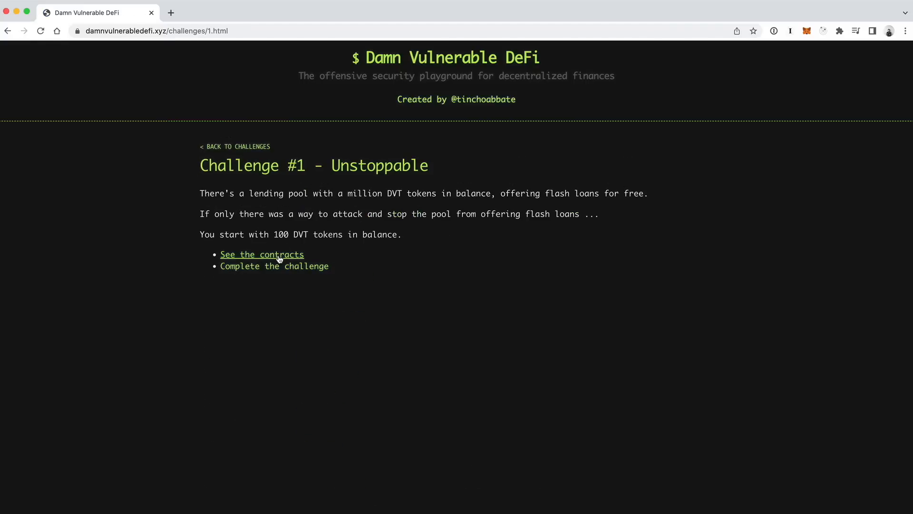
left_click(262, 255)
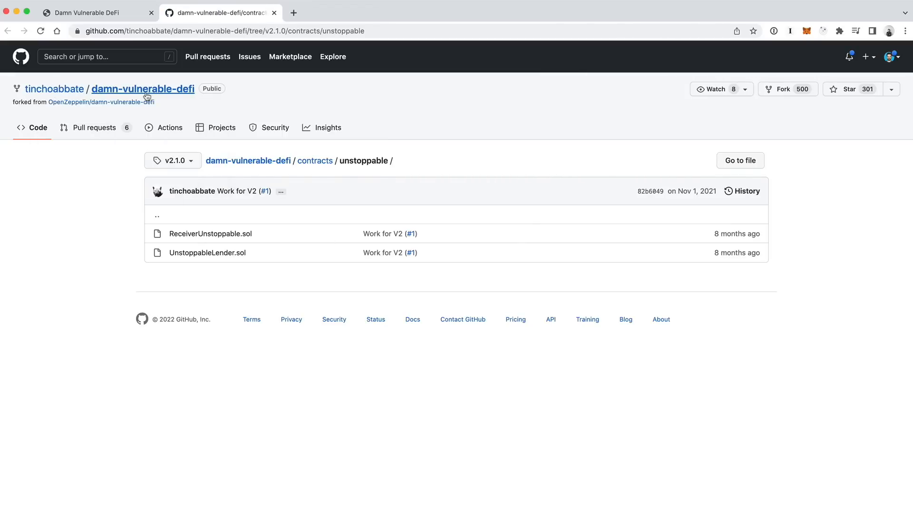
left_click(142, 88)
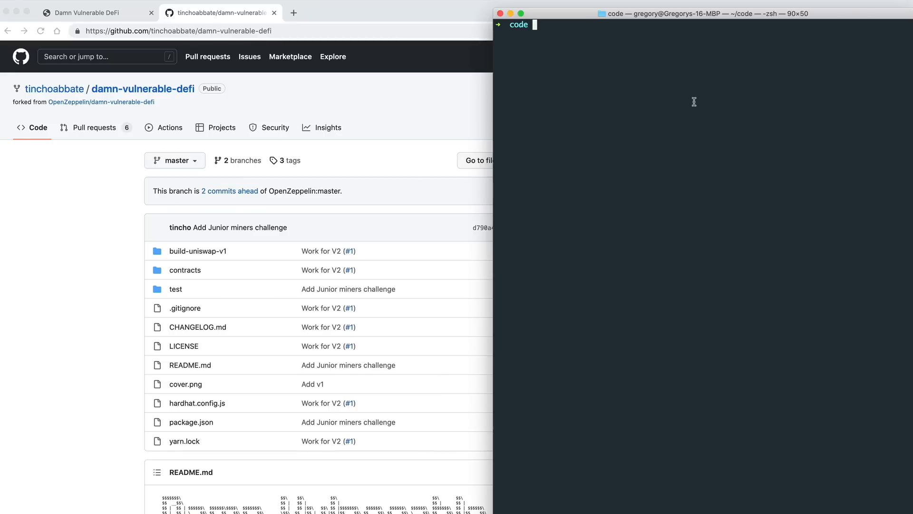
Step: Clone tinchoabbate/damn-vulnerable-defi (already exists) and make it the working directory
type("git clone https://github.com/tinchoabbate/damn-vulnerable-defi")
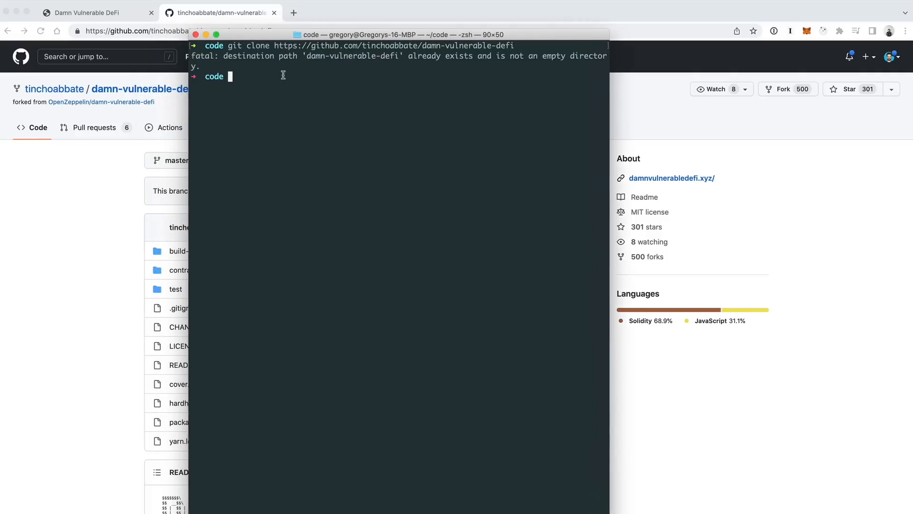
type("cd ma")
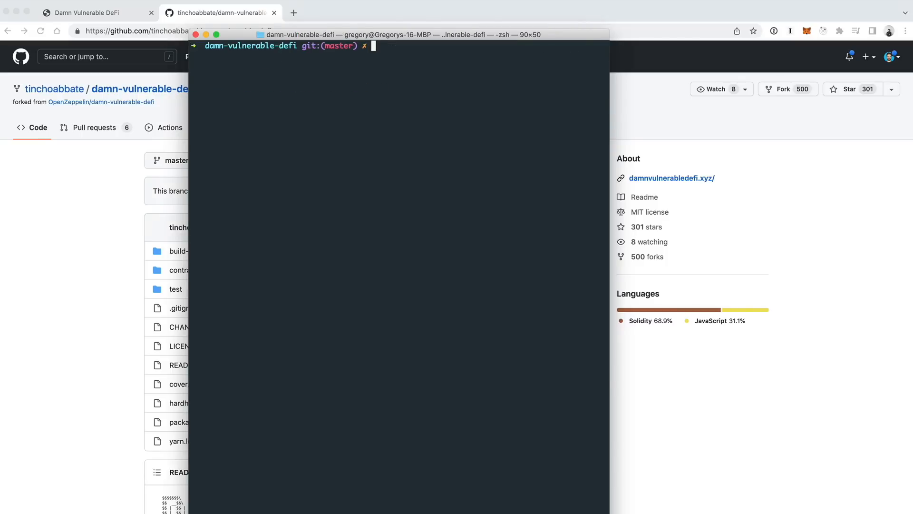
left_click(88, 12)
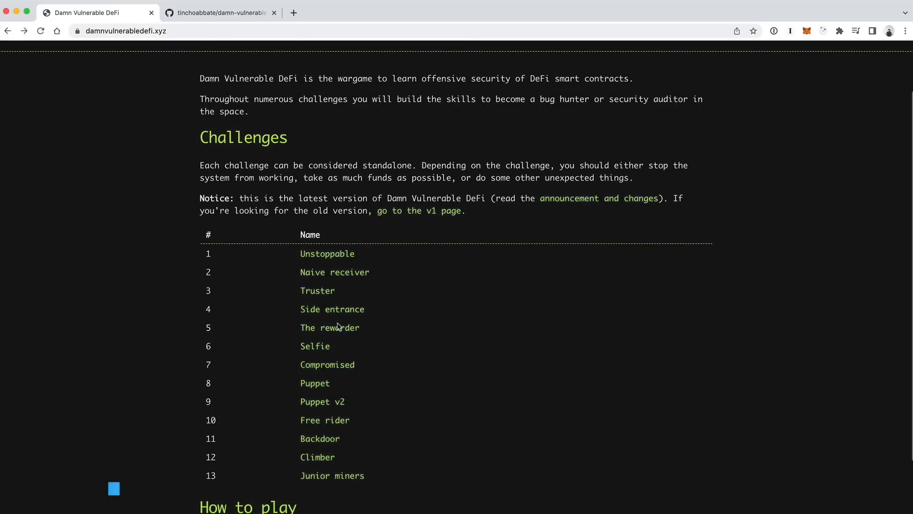
scroll("down", 3)
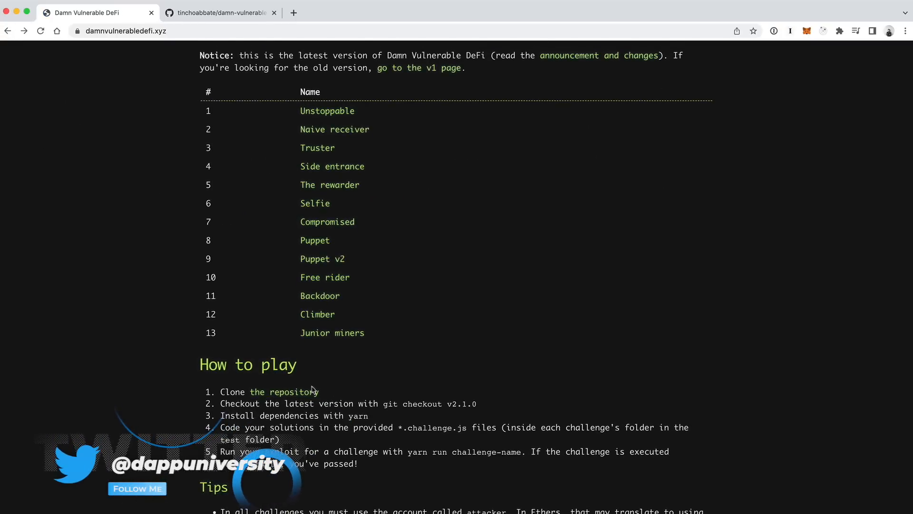
left_click_drag(221, 403, 427, 403)
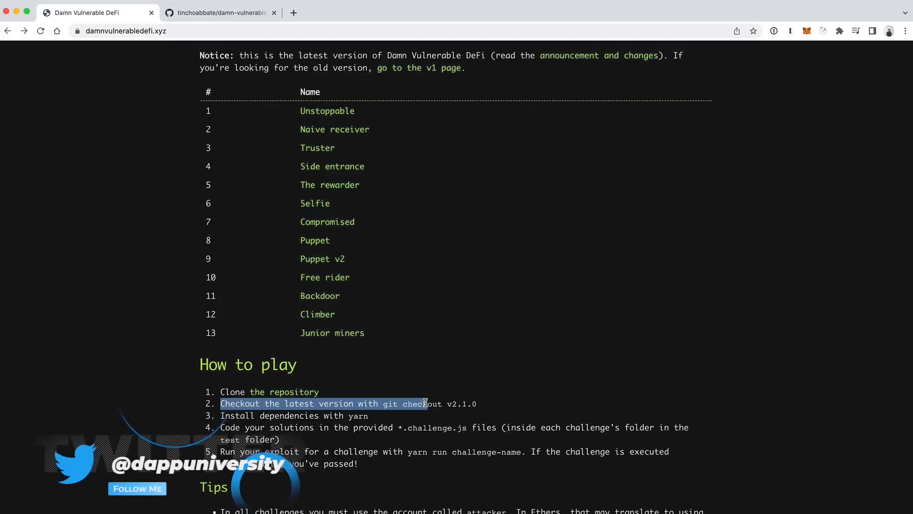
left_click(460, 404)
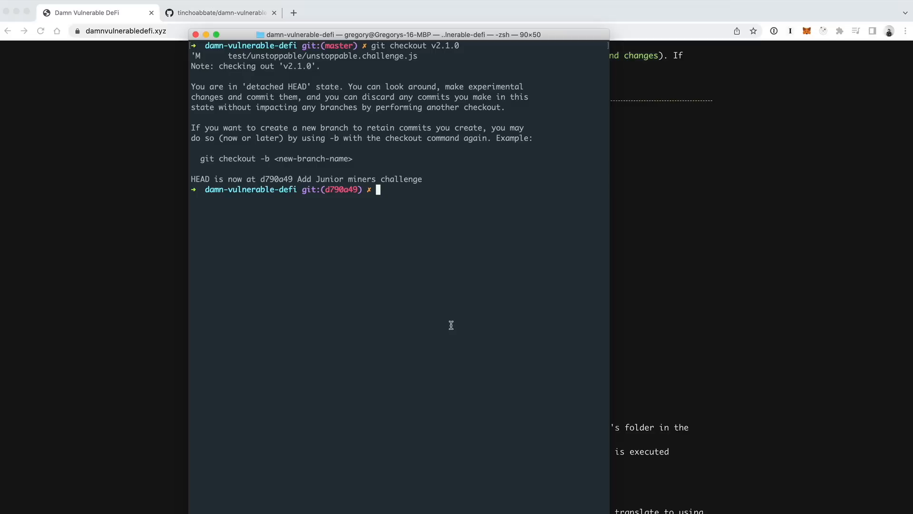
Step: Install dependencies with yarn (already up to date) and clear the terminal
type("yarn install")
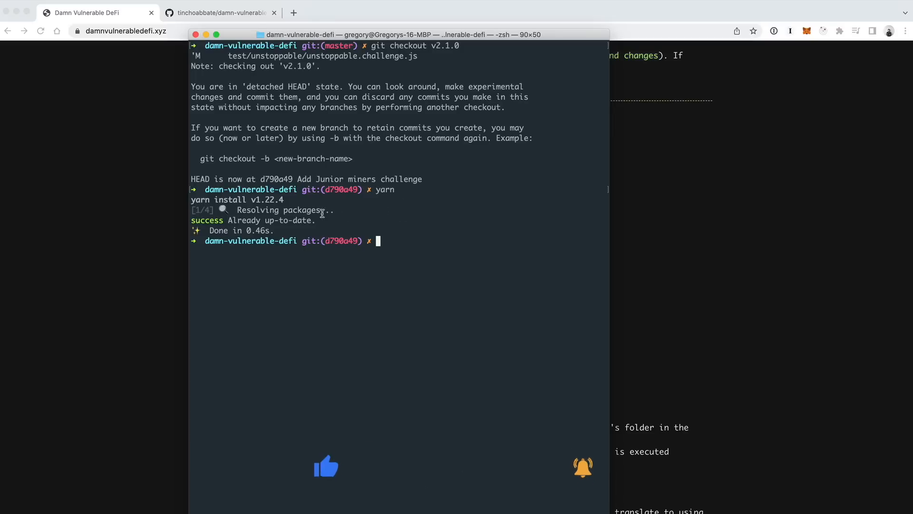
mouse_move(473, 334)
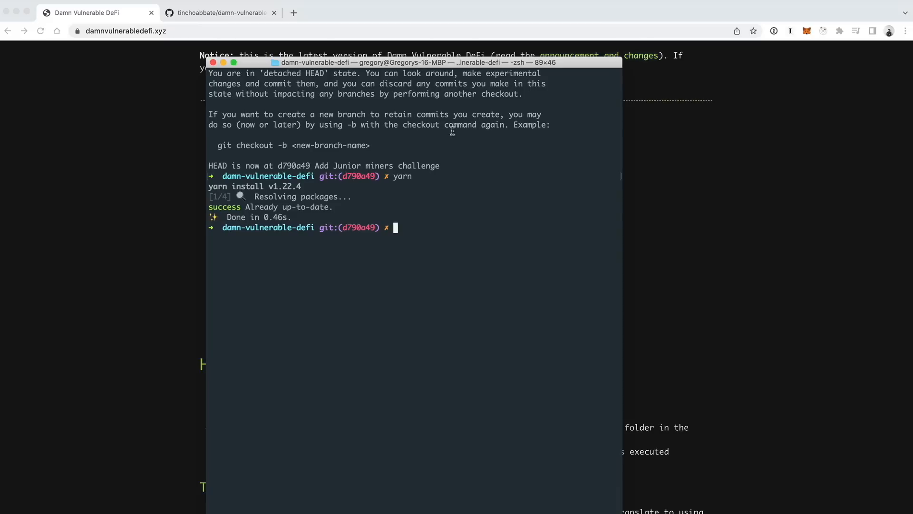
type("clear")
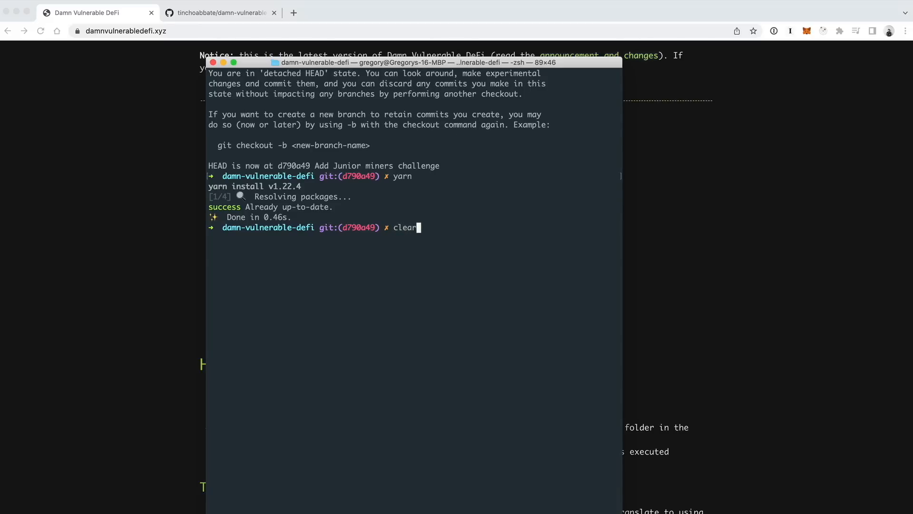
key("enter")
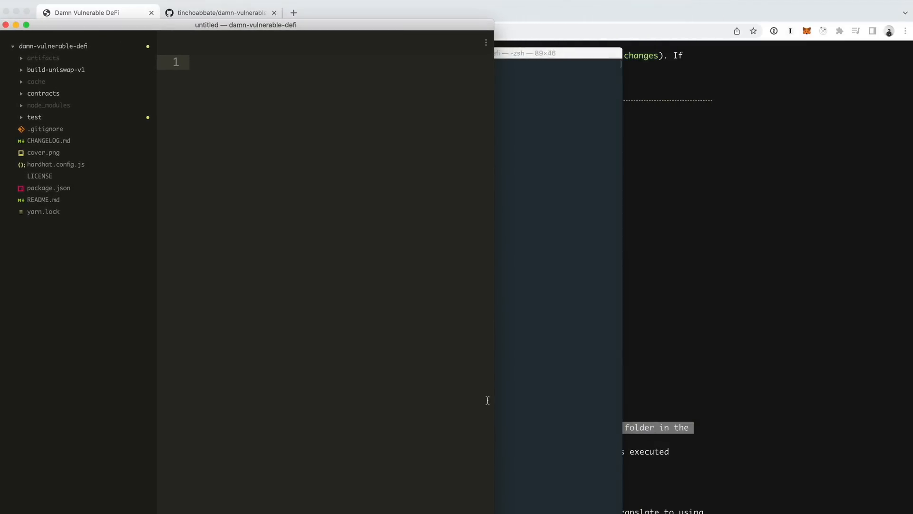
mouse_move(328, 64)
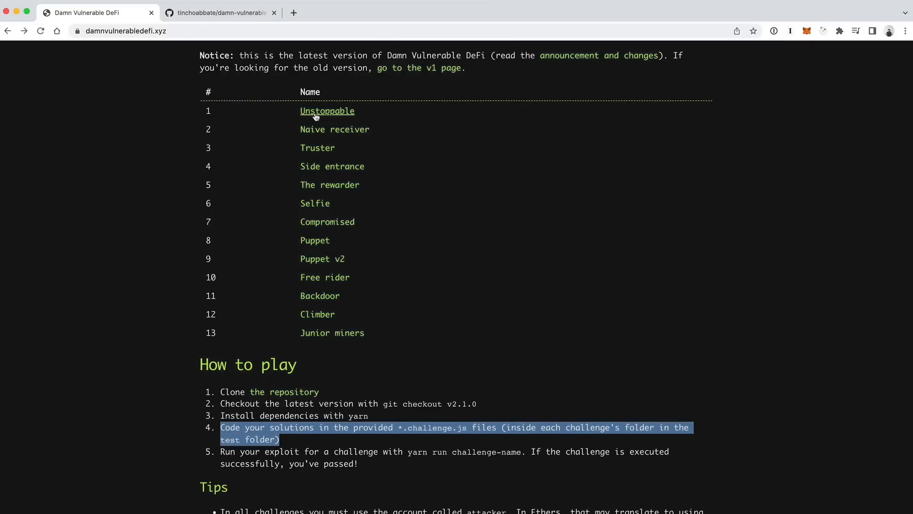
Step: Glance at the Unstoppable challenge page, then return to the editor with the project open
left_click(326, 111)
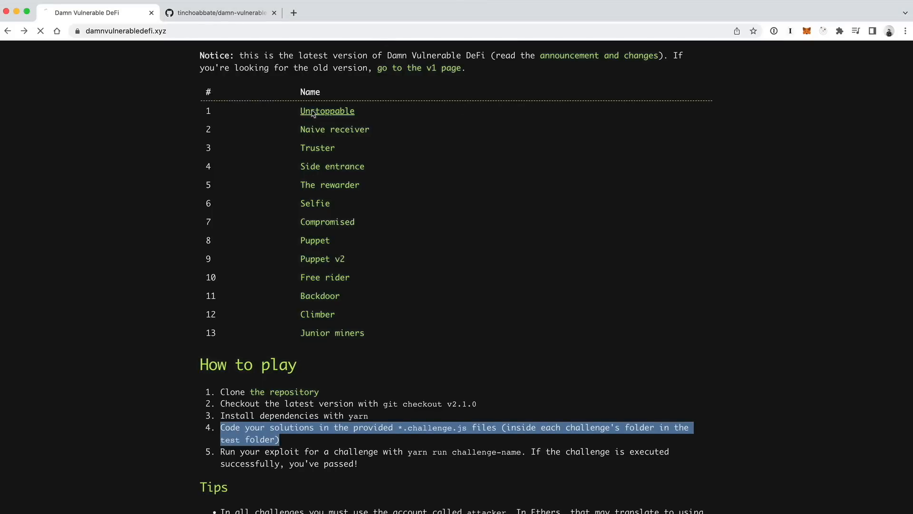
left_click(327, 111)
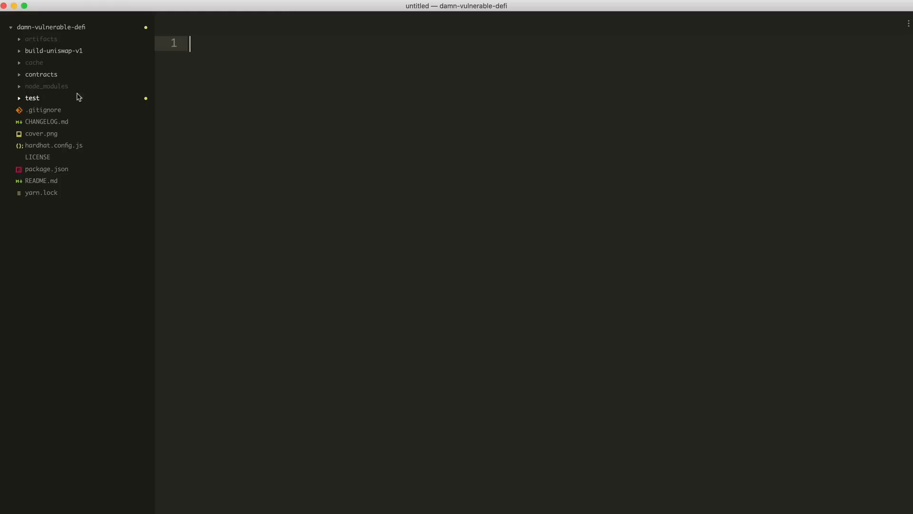
Step: View the unstoppable contracts, leaving ReceiverUnstoppable.sol open, and expand the test folder
left_click(41, 74)
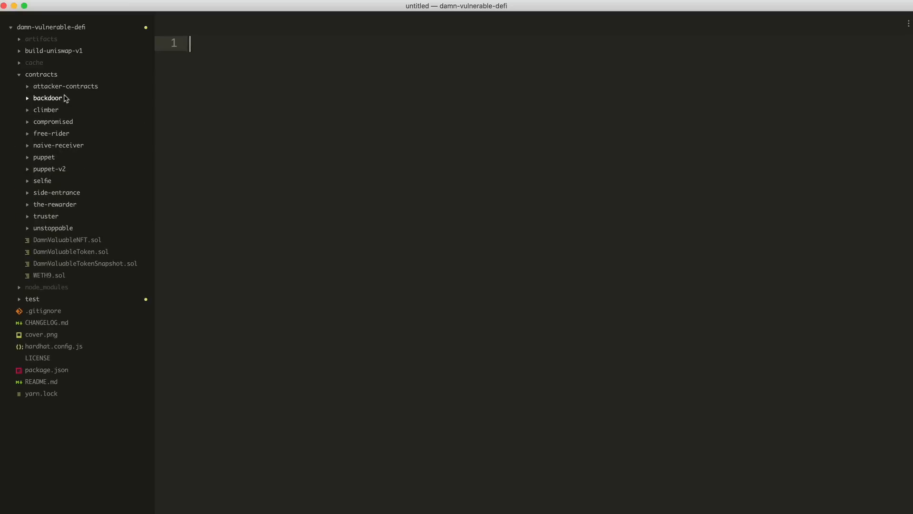
mouse_move(53, 227)
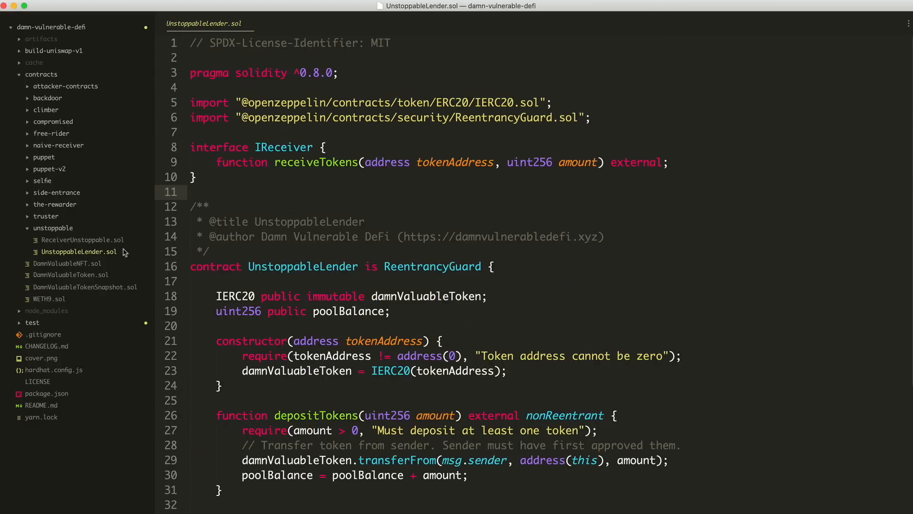
left_click(83, 240)
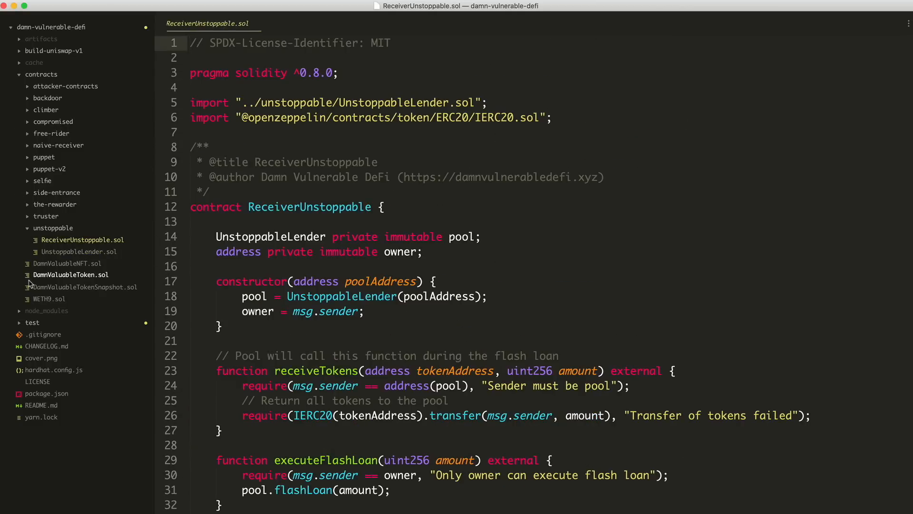
left_click(32, 322)
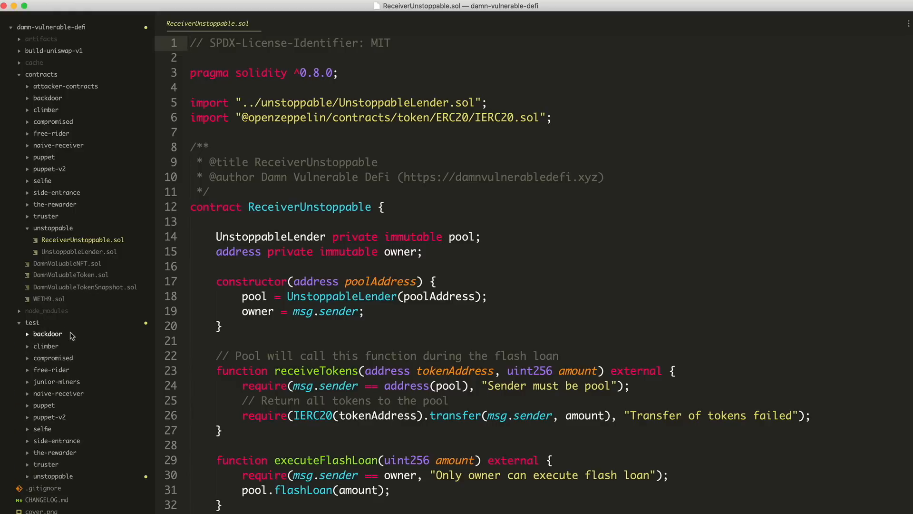
mouse_move(64, 481)
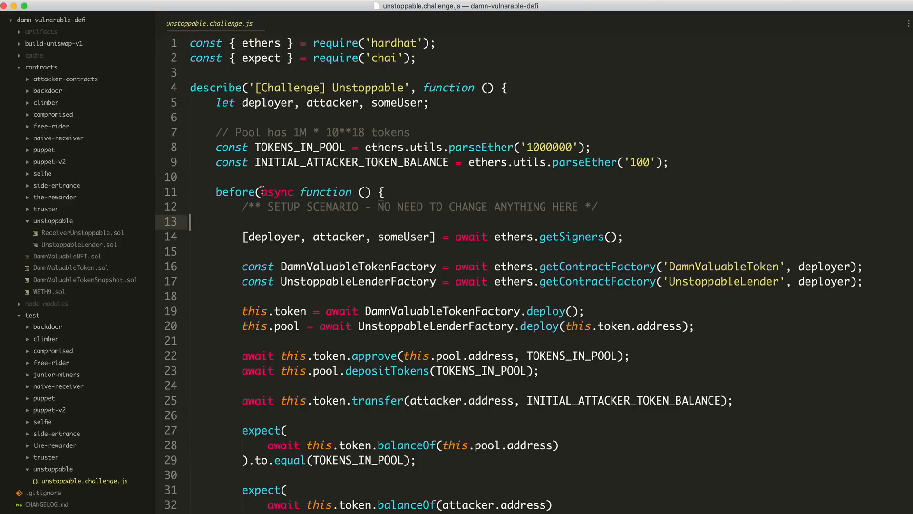
Step: Place the cursor after the CODE YOUR EXPLOIT HERE comment in unstoppable.challenge.js
scroll("down", 3)
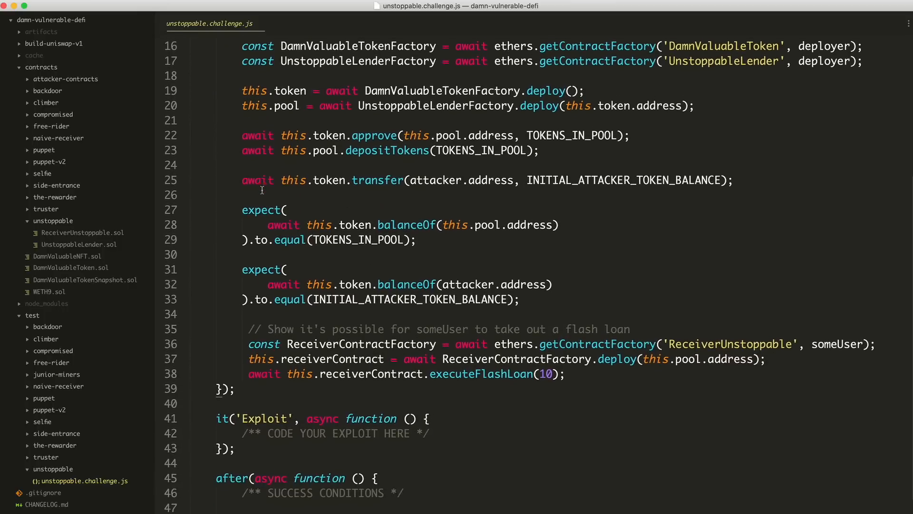
scroll("down", 3)
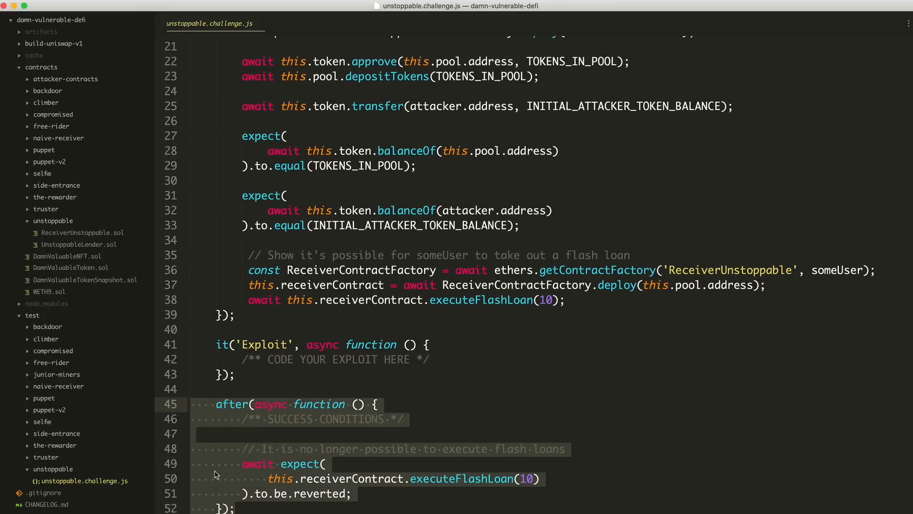
left_click(283, 373)
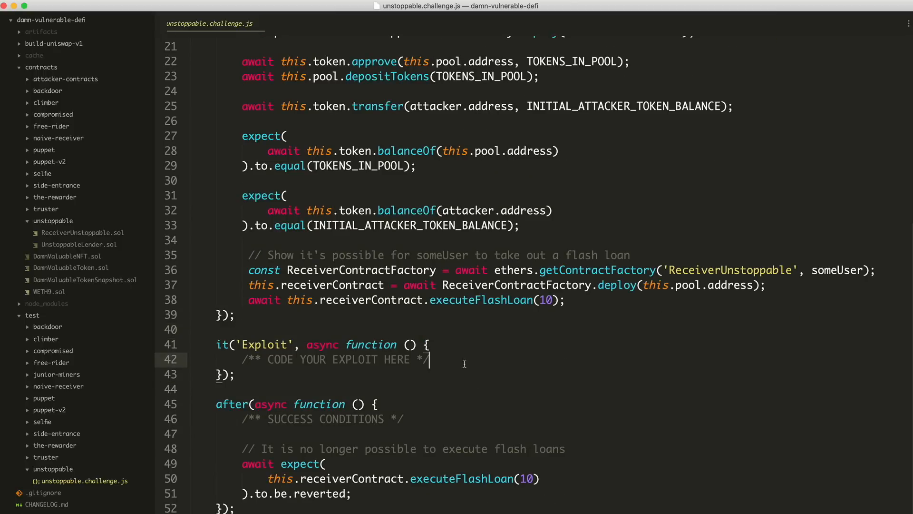
Step: Add console.log("My Solution Goes here...") on a new line in the Exploit test
key("enter")
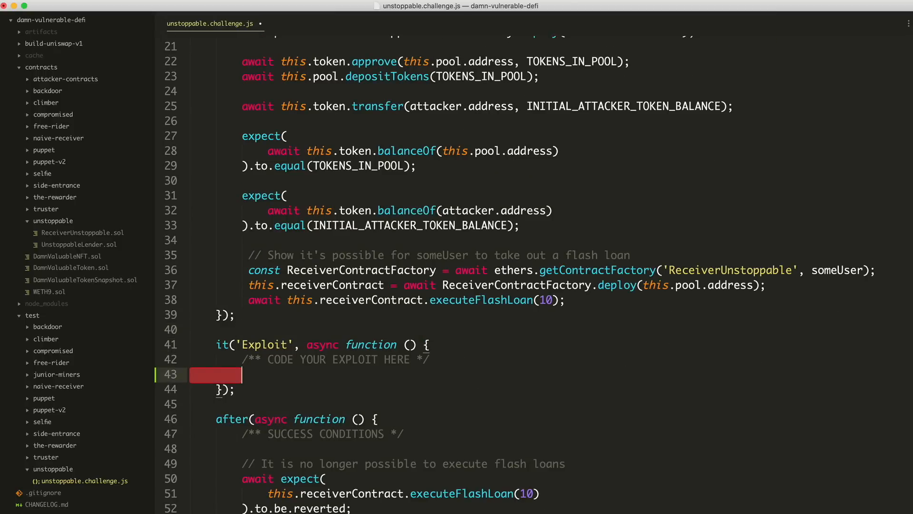
type("console.log(\"My\")")
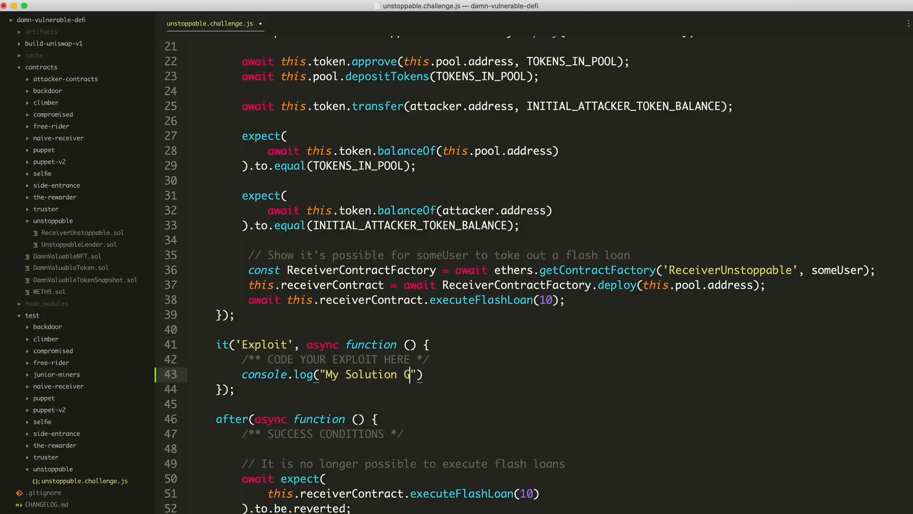
type("oes here...")
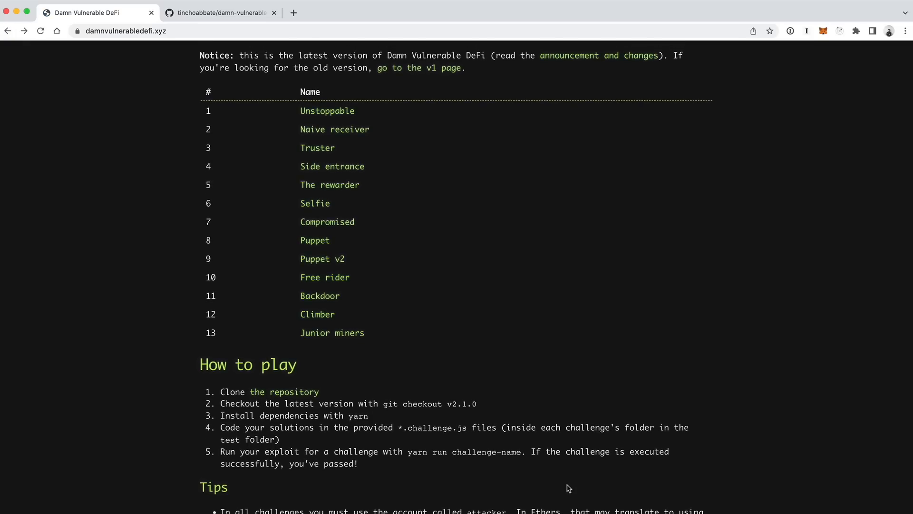
mouse_move(506, 467)
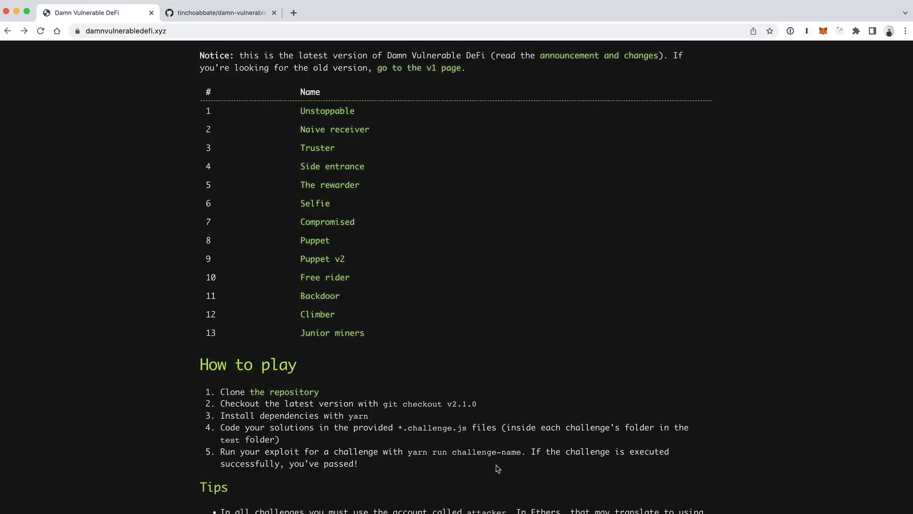
mouse_move(368, 426)
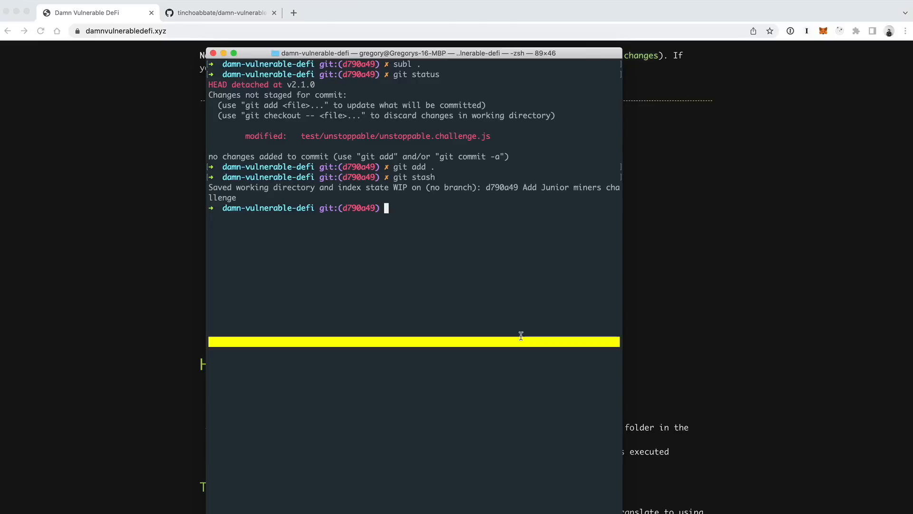
Step: Run yarn run unstoppable and review the failing after-all success check
type("yarn run")
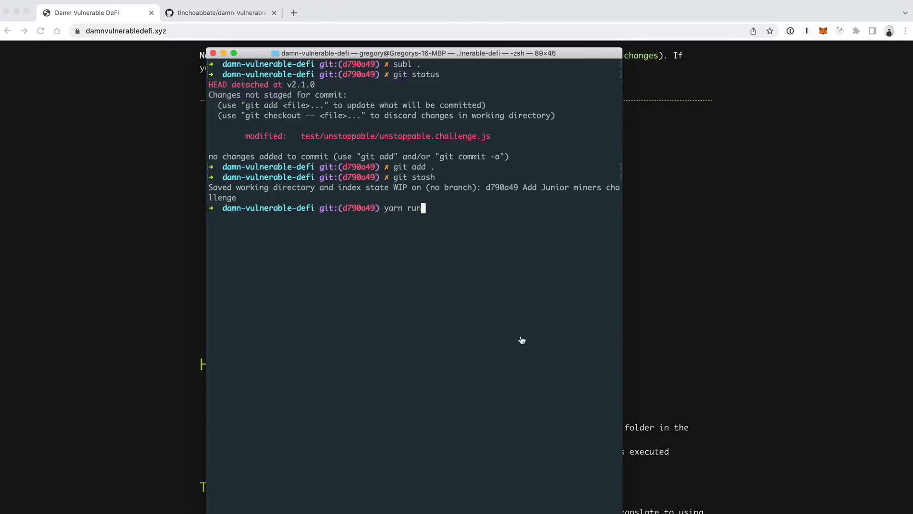
type("unstoppable")
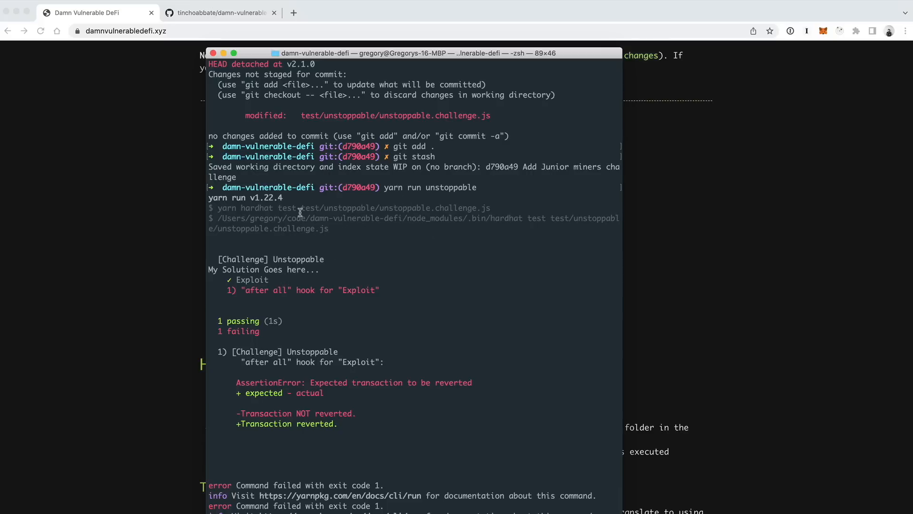
mouse_move(200, 269)
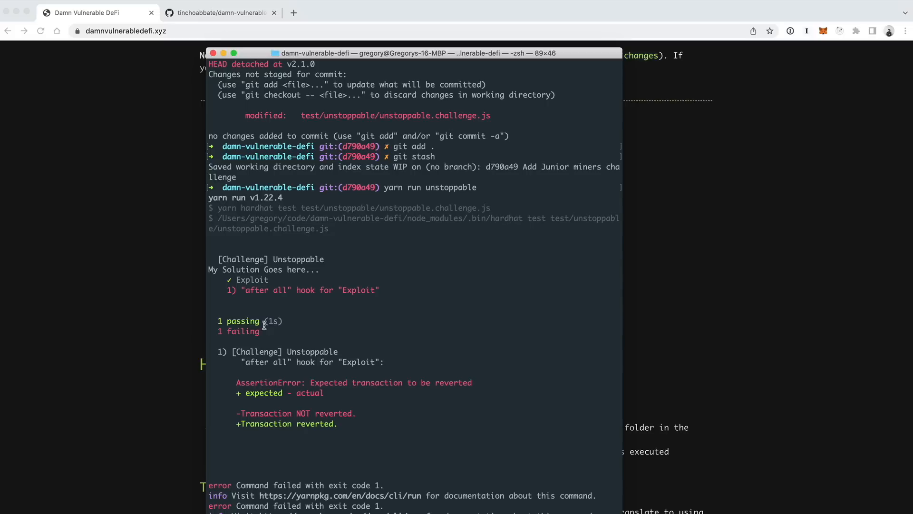
mouse_move(334, 316)
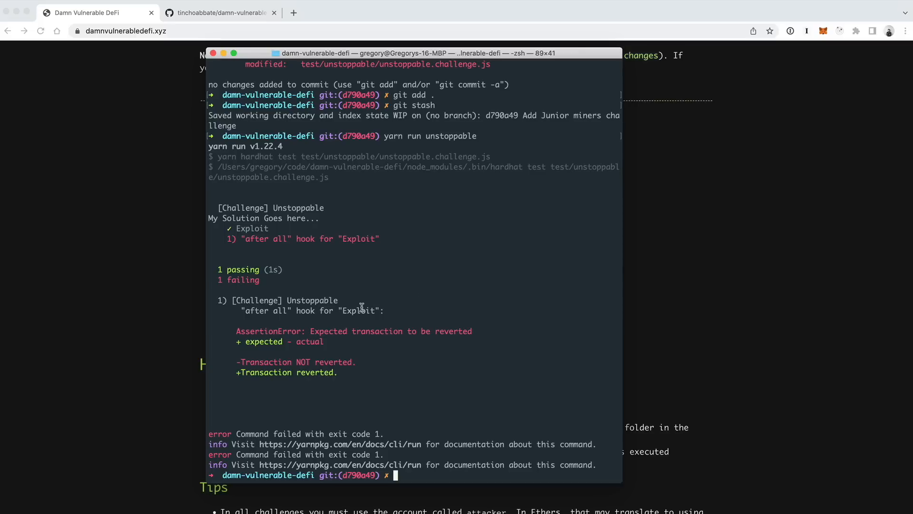
mouse_move(376, 342)
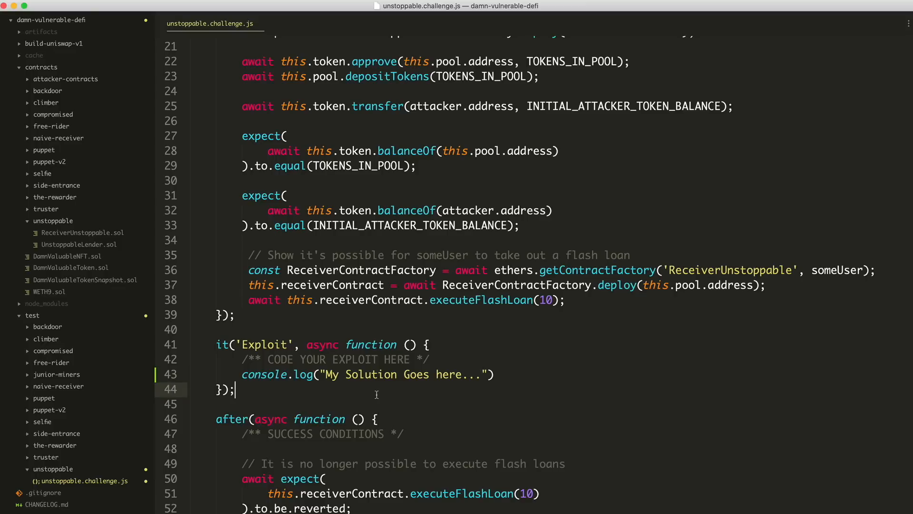
mouse_move(244, 398)
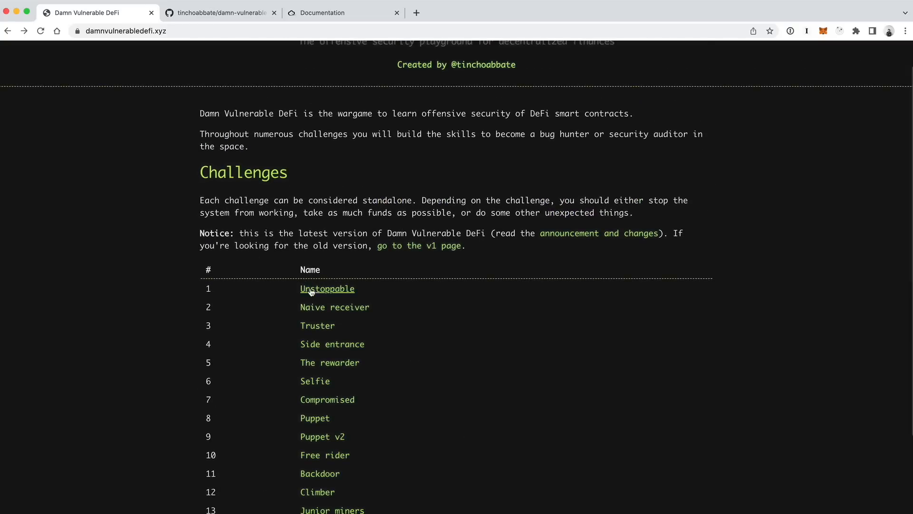
Step: Reread the Unstoppable description, highlighting the sentence about the pool's million DVT tokens
left_click(327, 288)
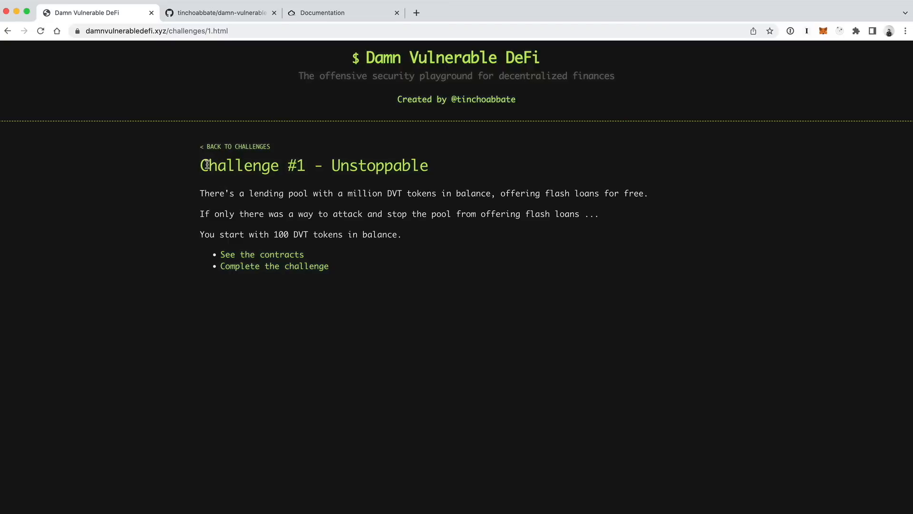
mouse_move(198, 197)
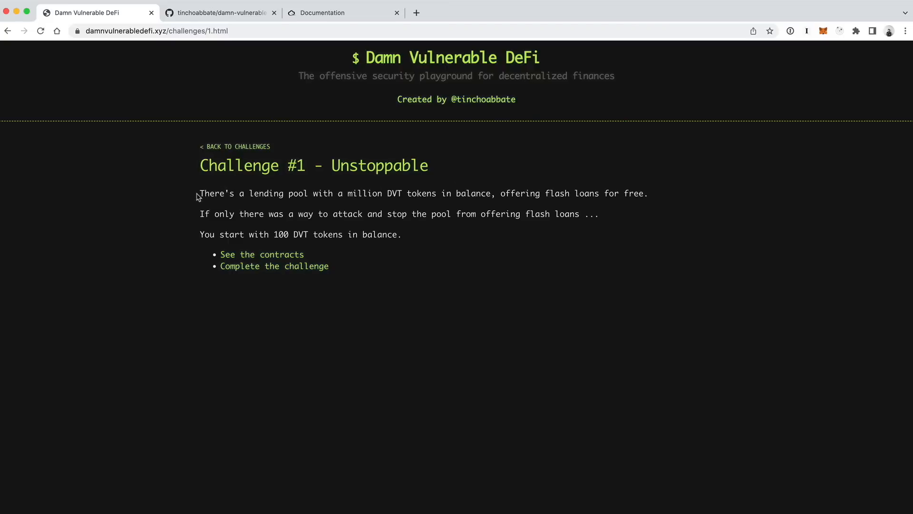
left_click_drag(200, 194, 386, 193)
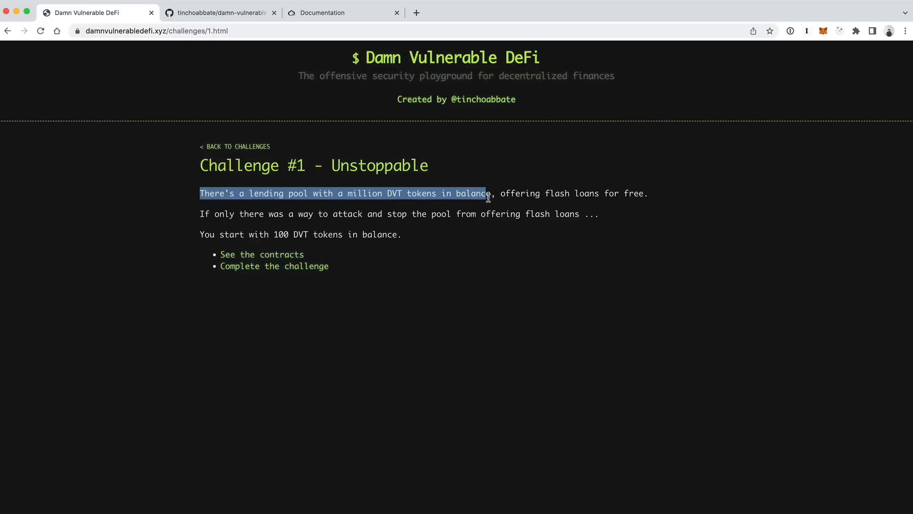
left_click_drag(488, 193, 647, 193)
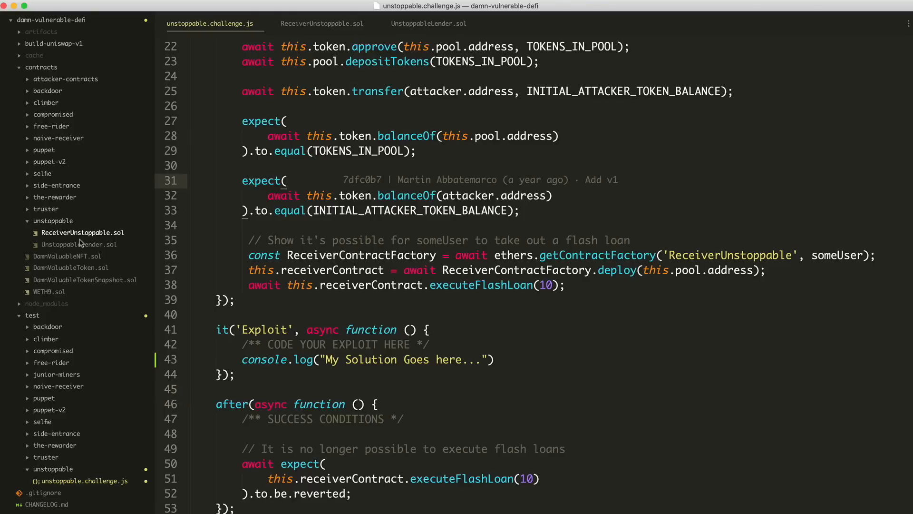
Step: Review UnstoppableLender.sol's flashLoan poolBalance assertion, then return to unstoppable.challenge.js
left_click(428, 23)
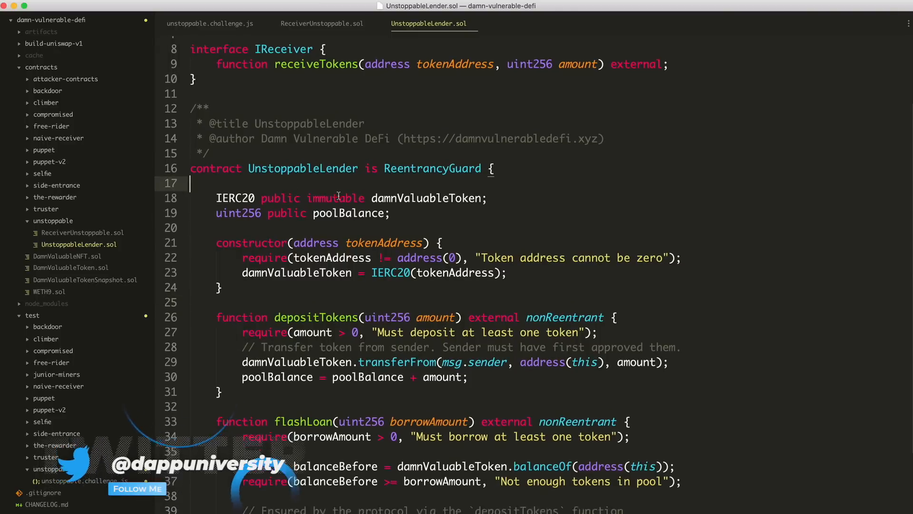
scroll("down", 3)
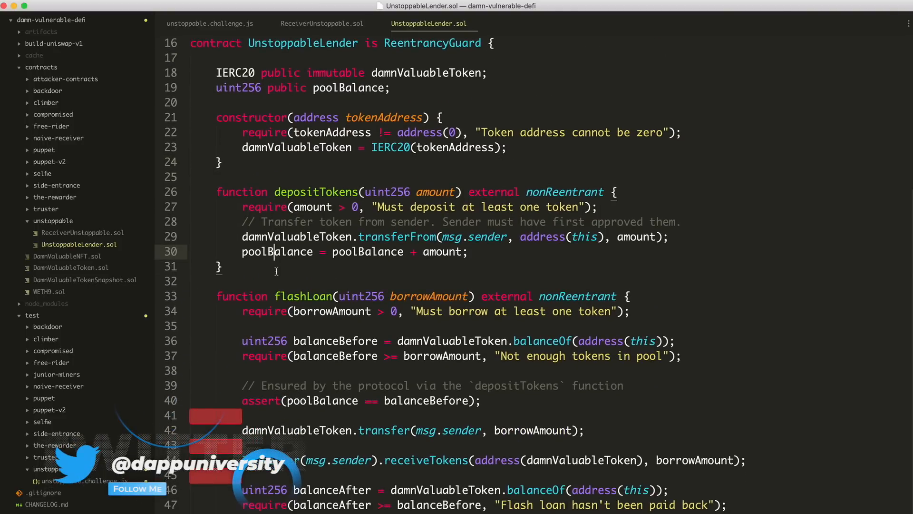
left_click(276, 281)
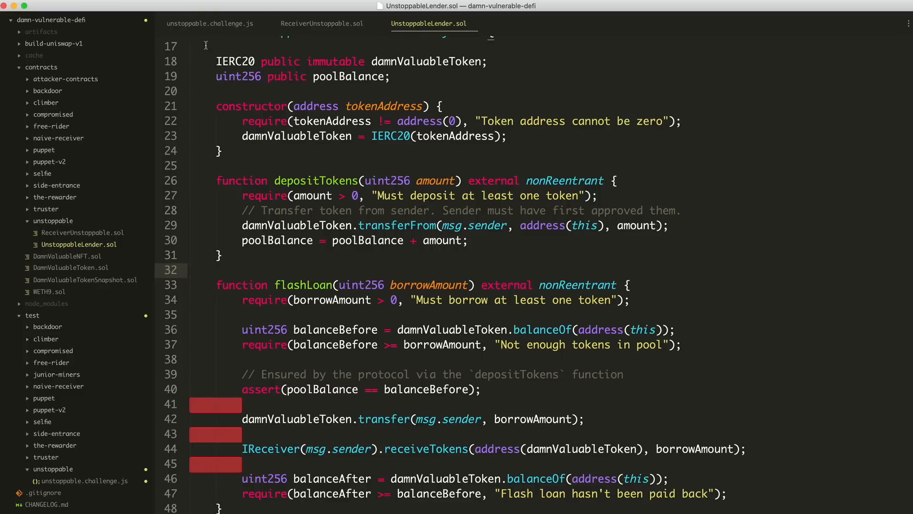
left_click(210, 23)
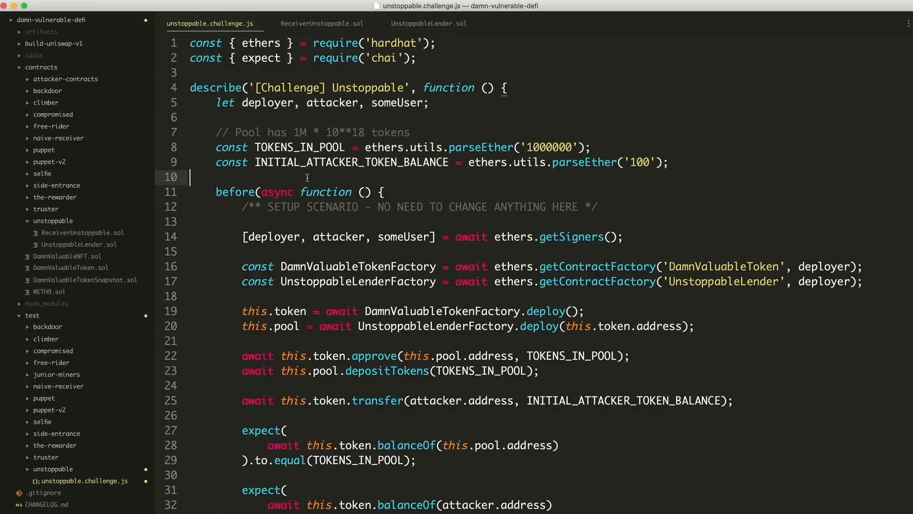
scroll("down", 3)
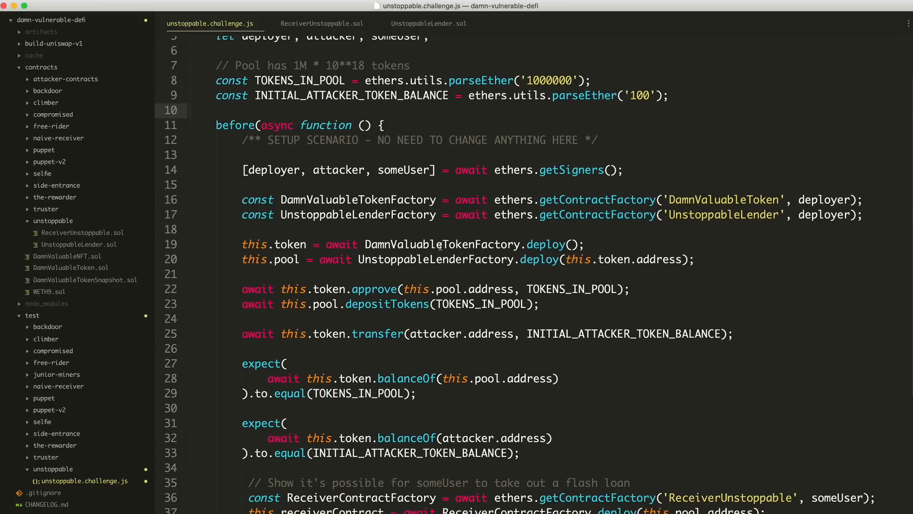
scroll("down", 3)
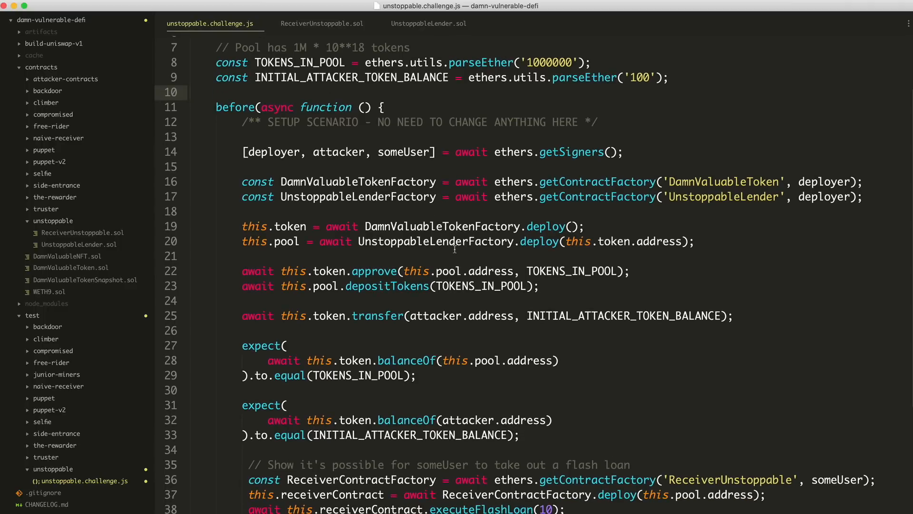
scroll("down", 3)
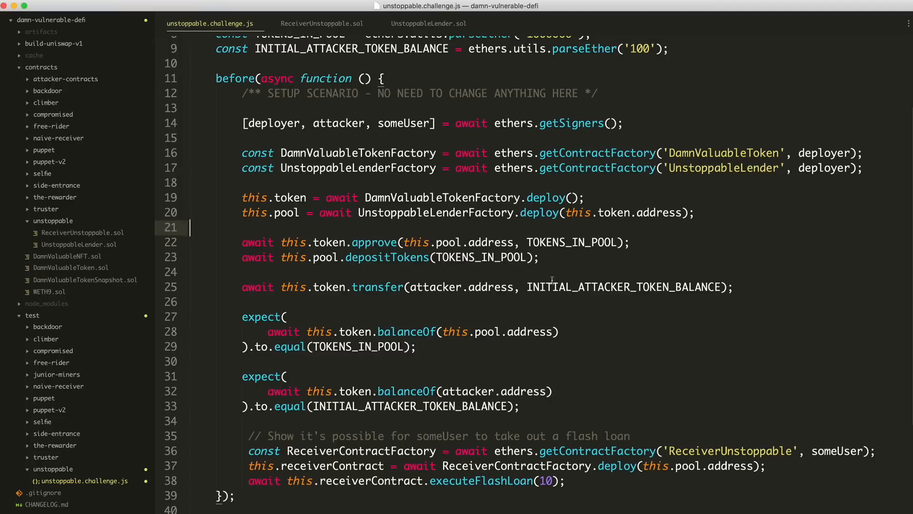
left_click(308, 191)
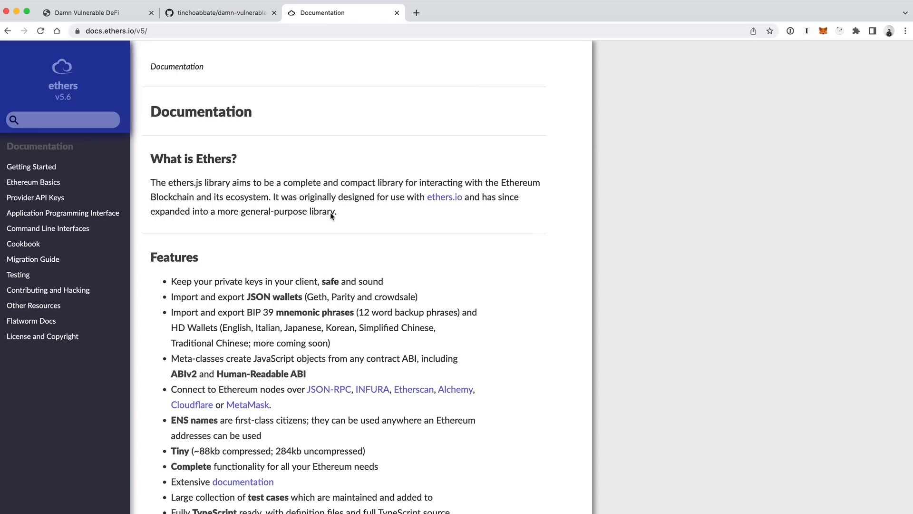
mouse_move(524, 291)
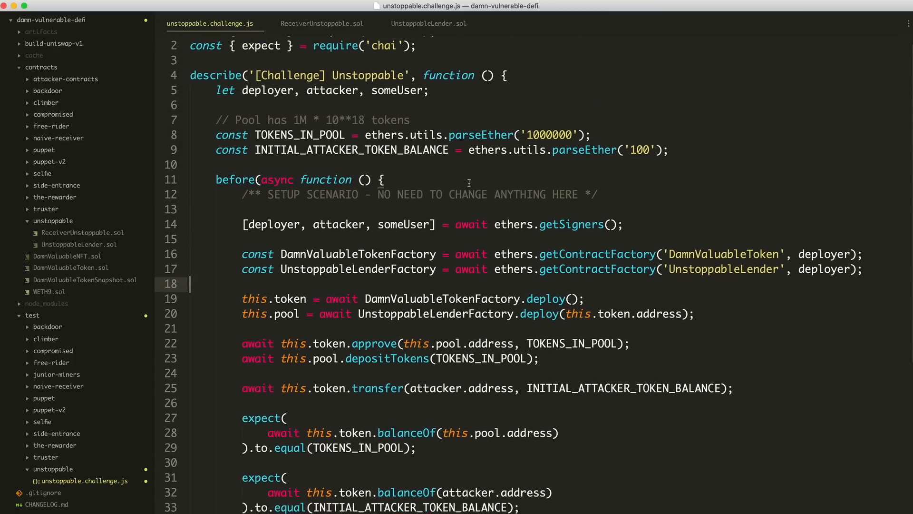
Step: Jump from the test setup's depositTokens call to its definition in UnstoppableLender.sol
scroll("down", 3)
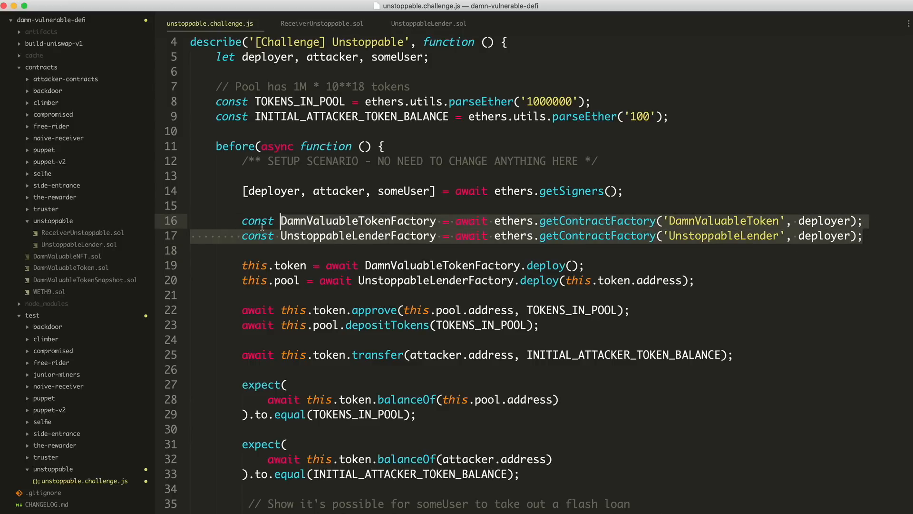
scroll("down", 3)
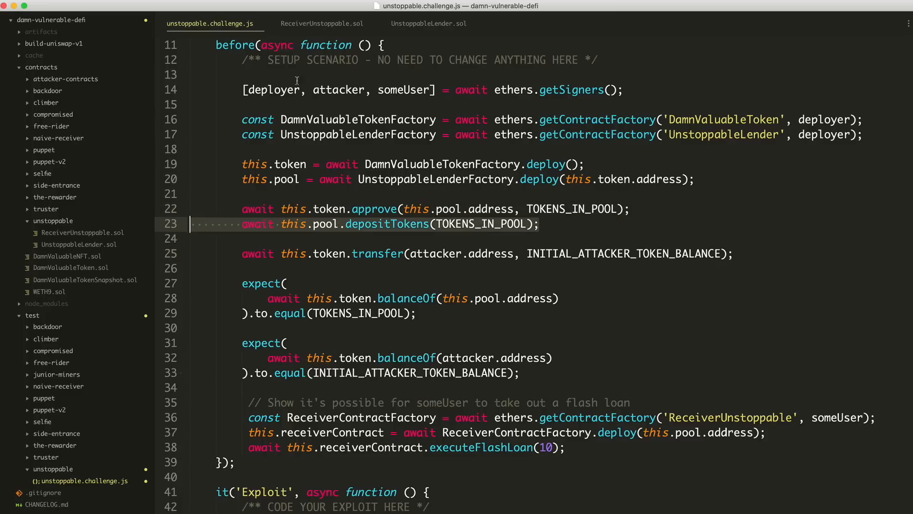
left_click(428, 23)
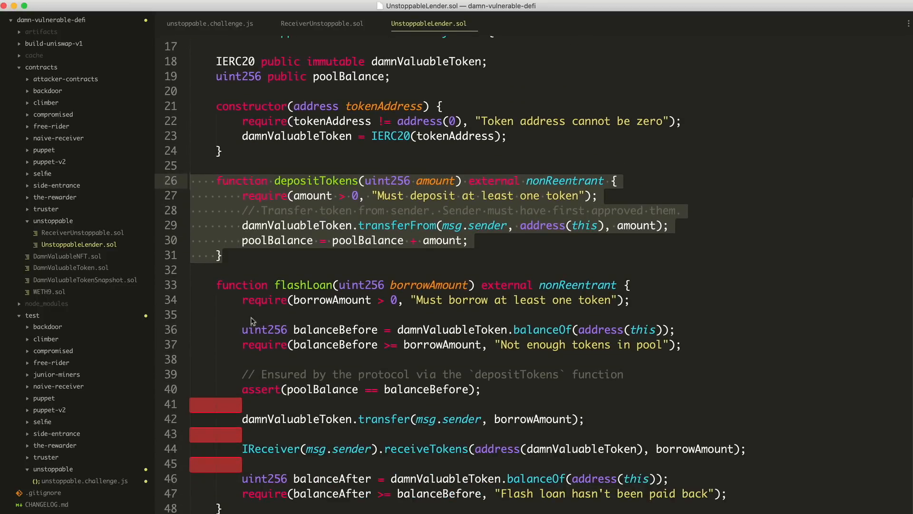
left_click(187, 285)
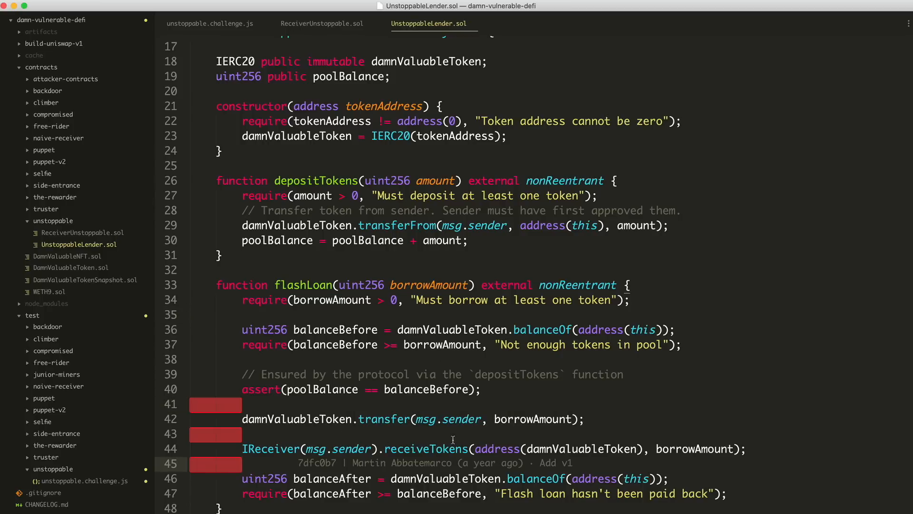
scroll("up", 3)
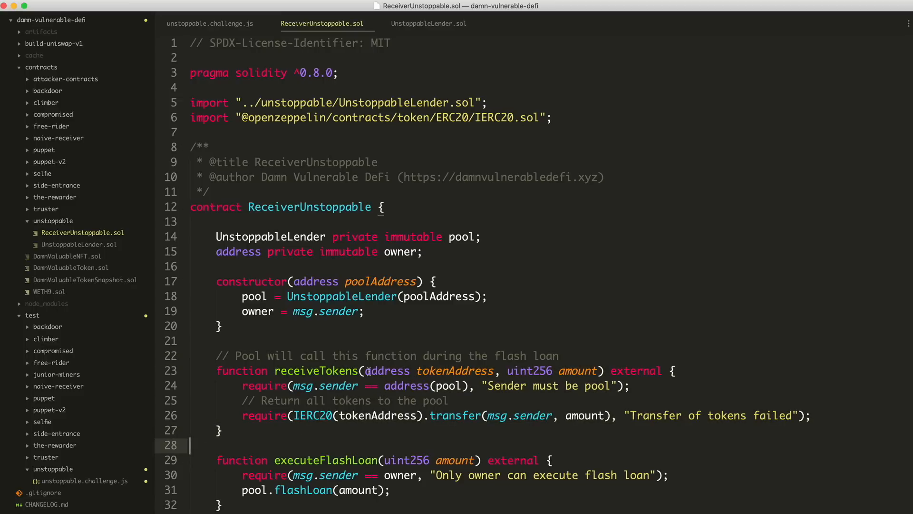
mouse_move(328, 347)
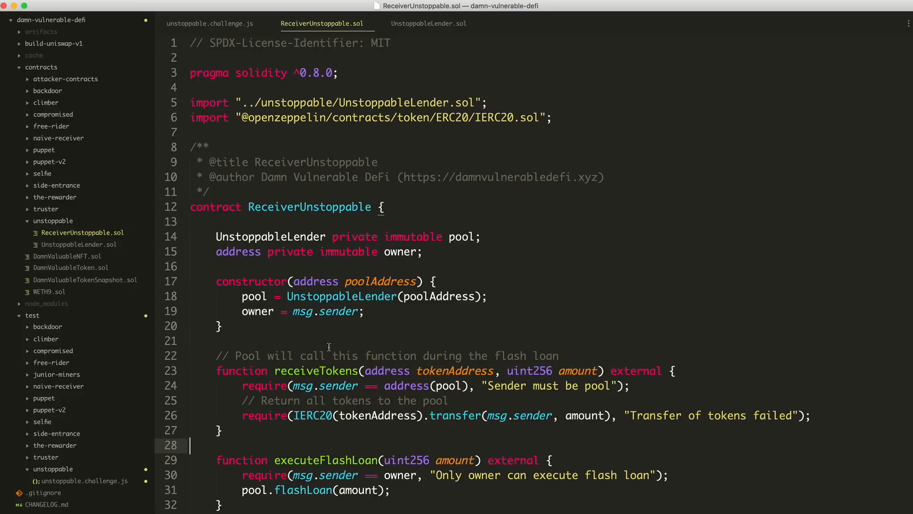
mouse_move(287, 301)
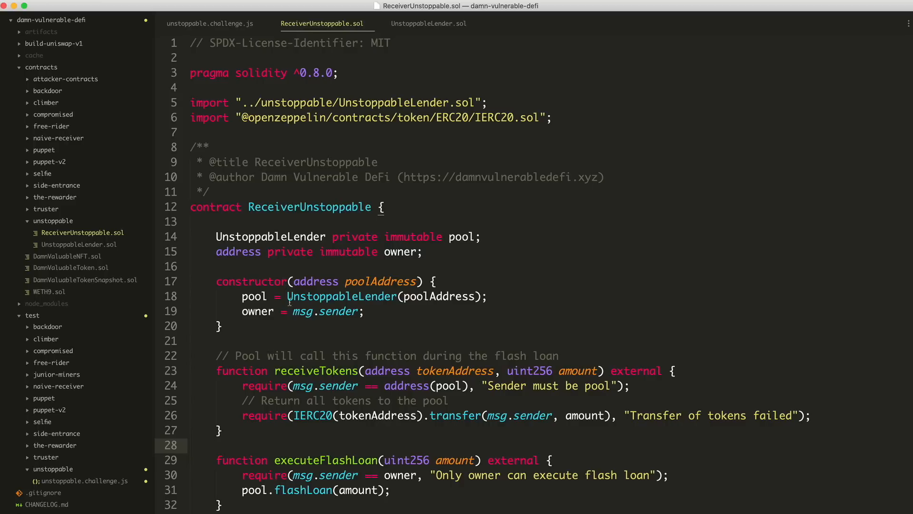
Step: Jump to UnstoppableLender.sol's IReceiver interface, then return to unstoppable.challenge.js
left_click(428, 23)
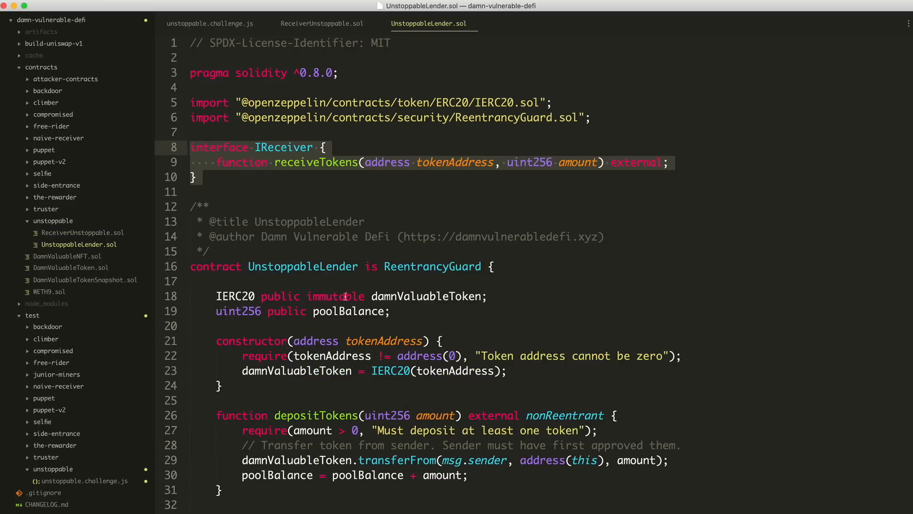
left_click(209, 23)
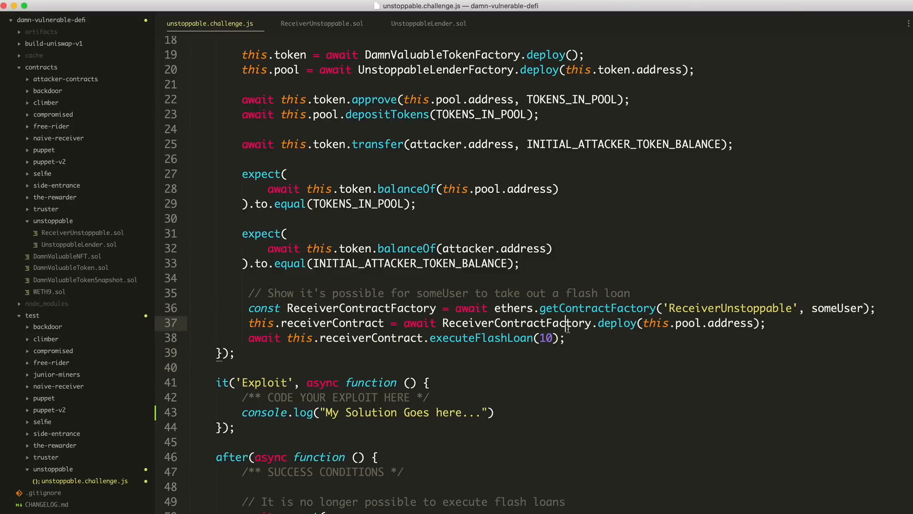
Step: Select the after() success-condition lines below the empty Exploit test
scroll("down", 3)
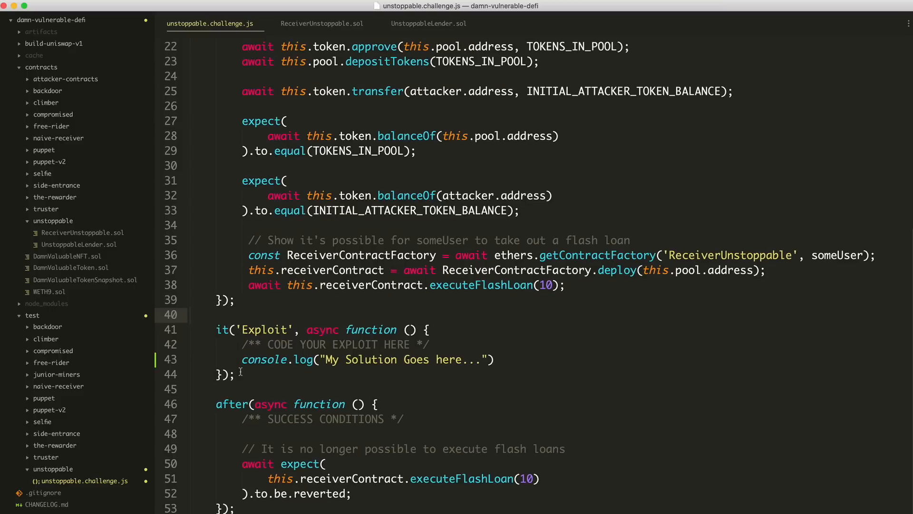
left_click_drag(243, 419, 351, 494)
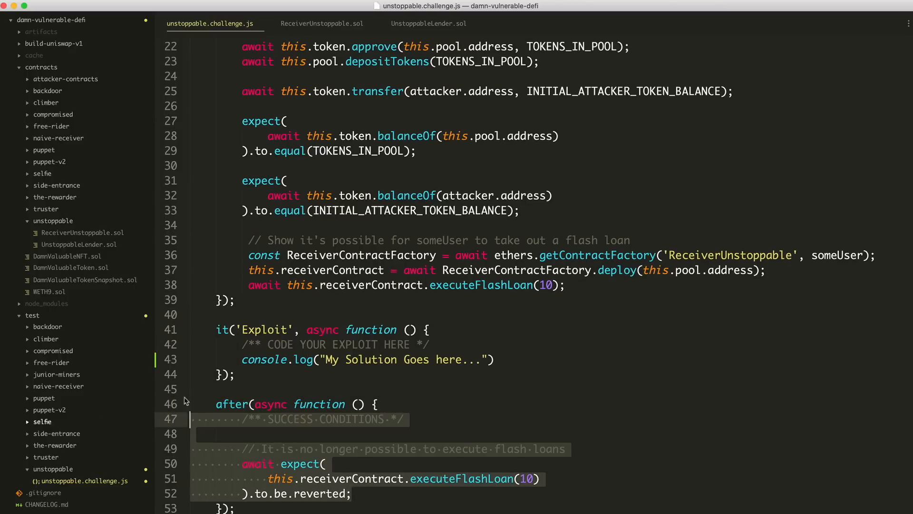
left_click(256, 388)
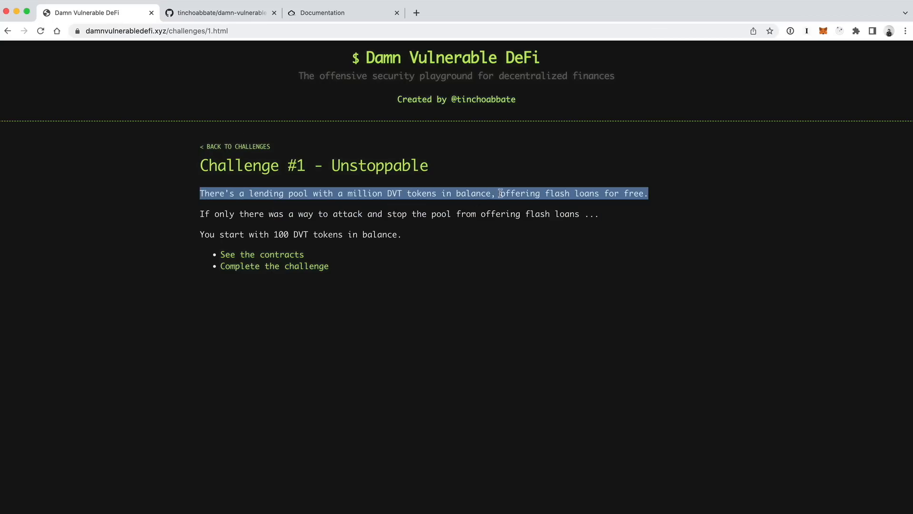
left_click(206, 217)
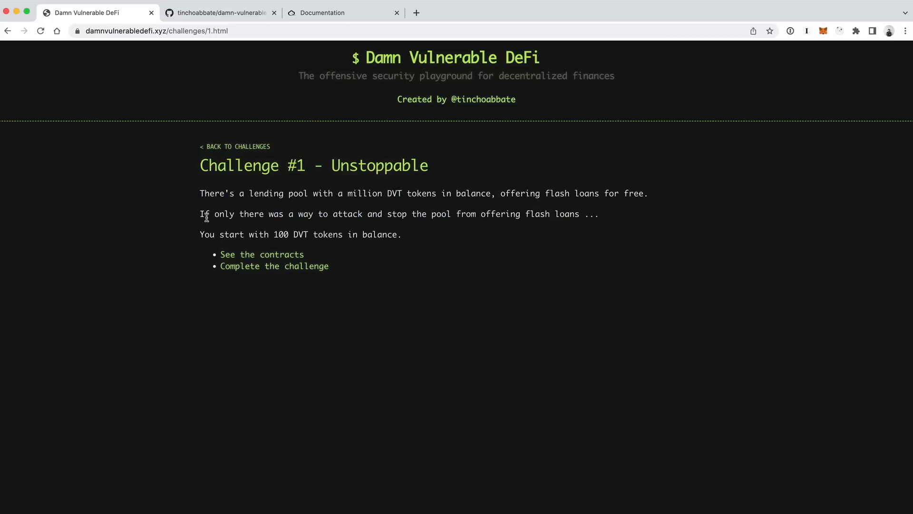
left_click_drag(200, 214, 362, 215)
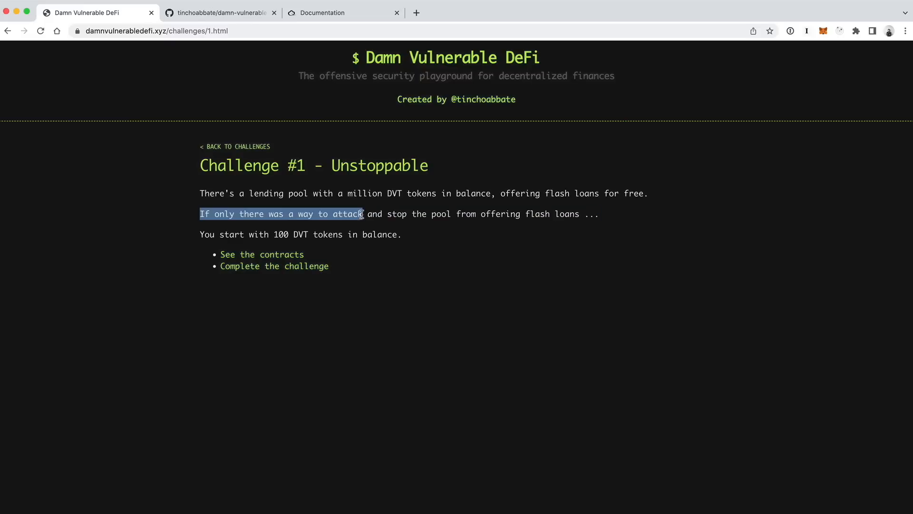
left_click_drag(362, 214, 593, 214)
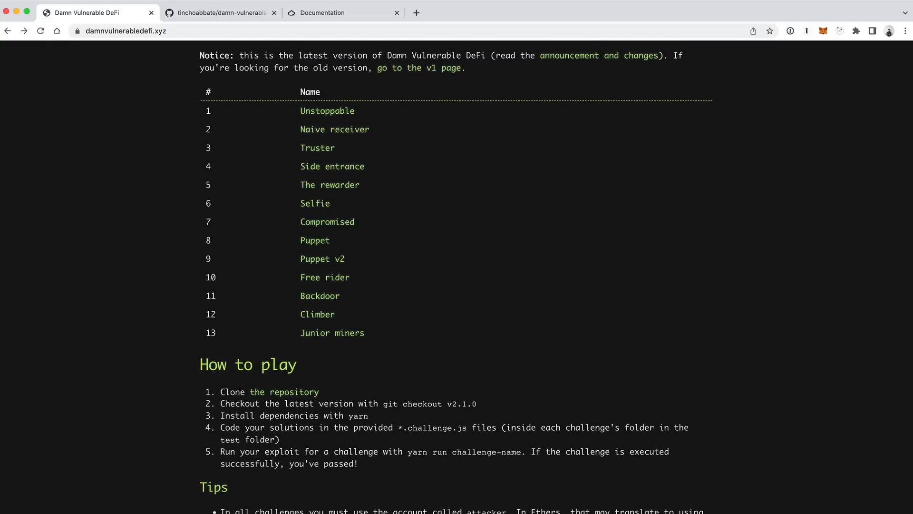
mouse_move(477, 498)
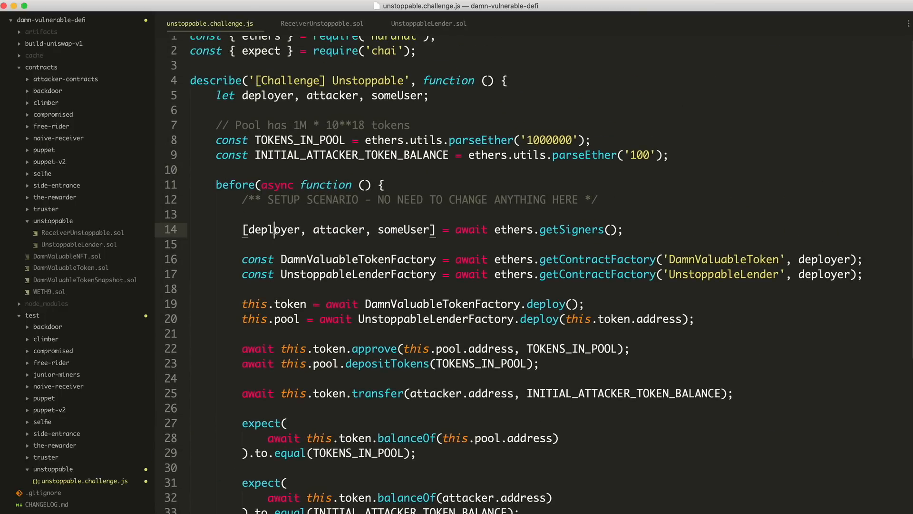
double_click(337, 229)
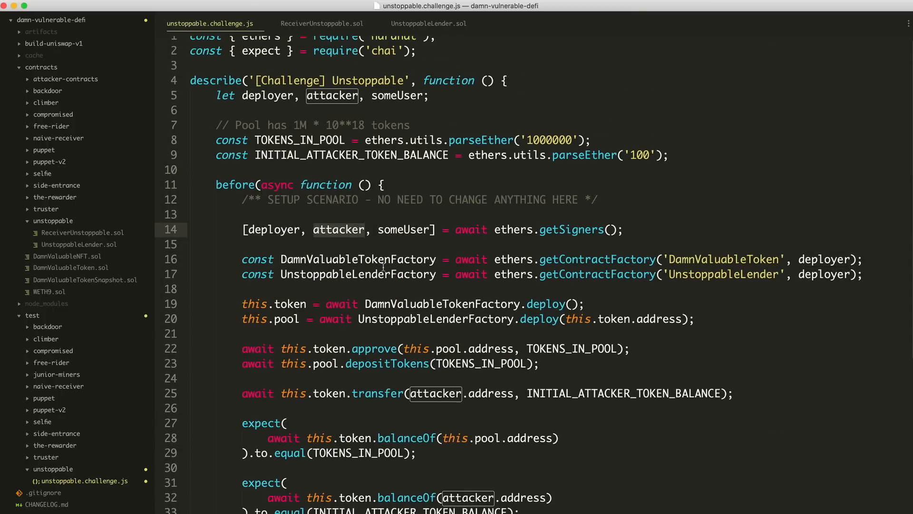
scroll("down", 3)
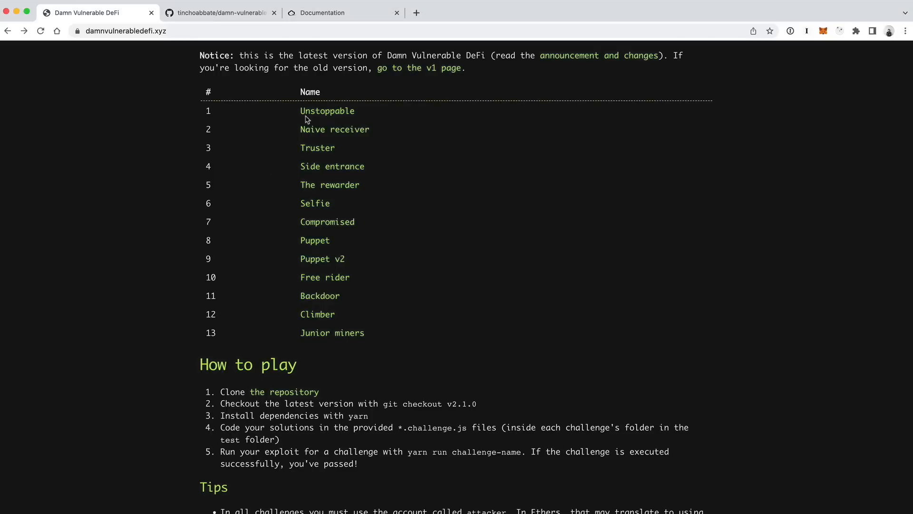
left_click(327, 110)
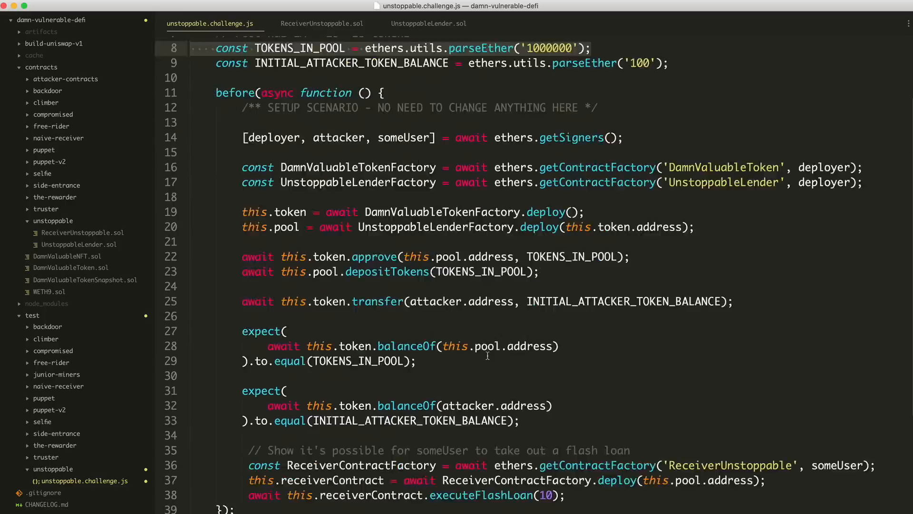
Step: View ReceiverUnstoppable.sol from the sidebar, then return to UnstoppableLender.sol's flashLoan assertion
scroll("down", 3)
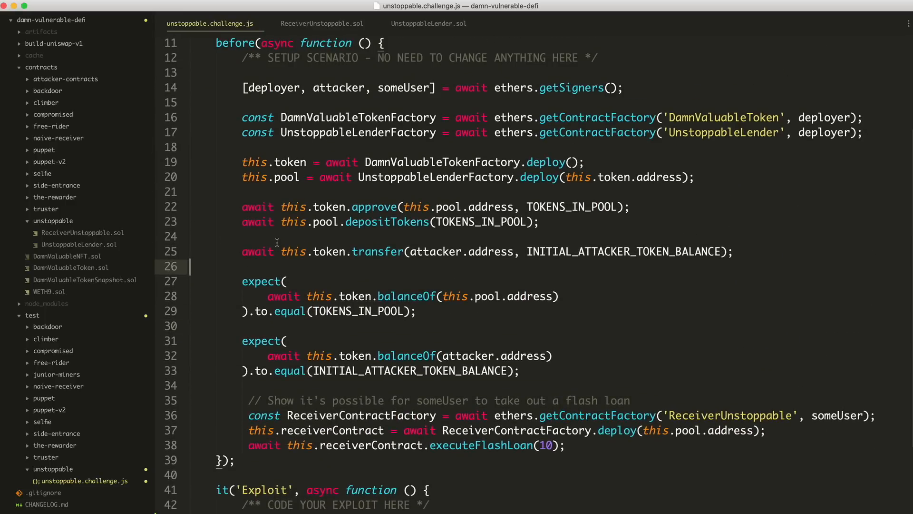
left_click(82, 233)
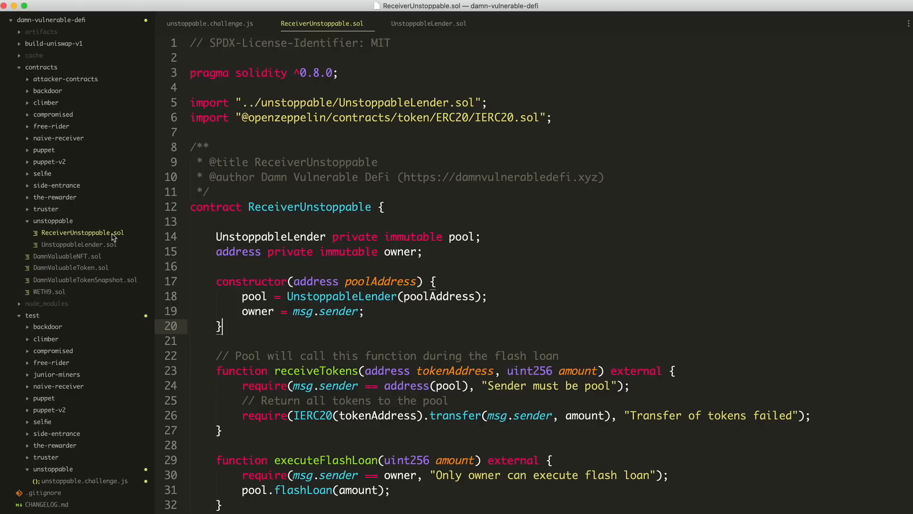
left_click(429, 23)
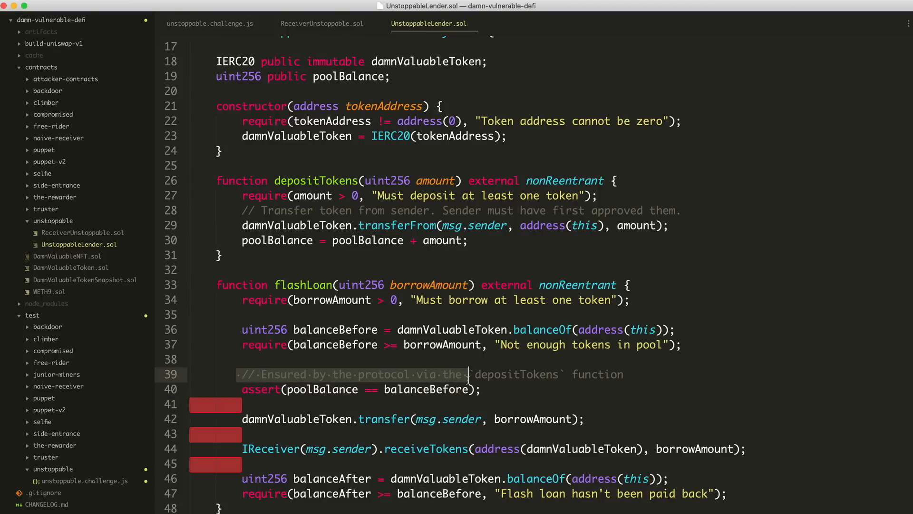
left_click(429, 389)
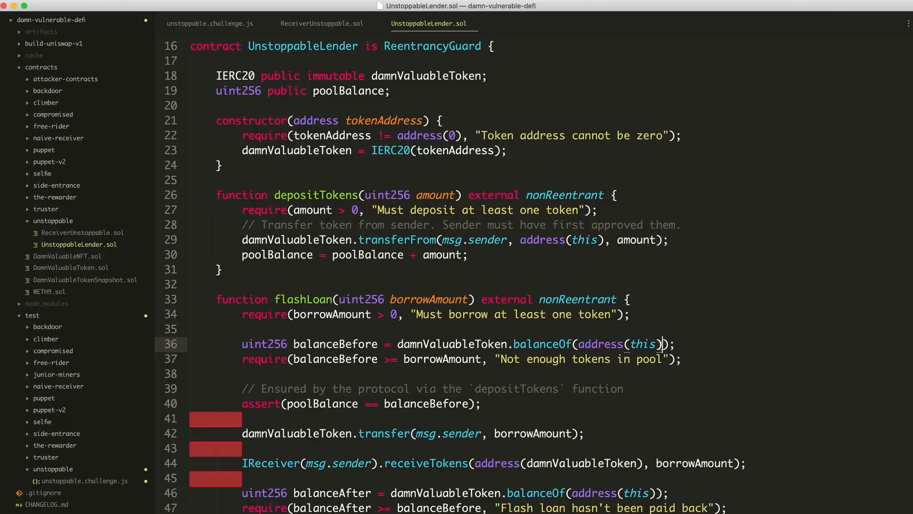
scroll("up", 3)
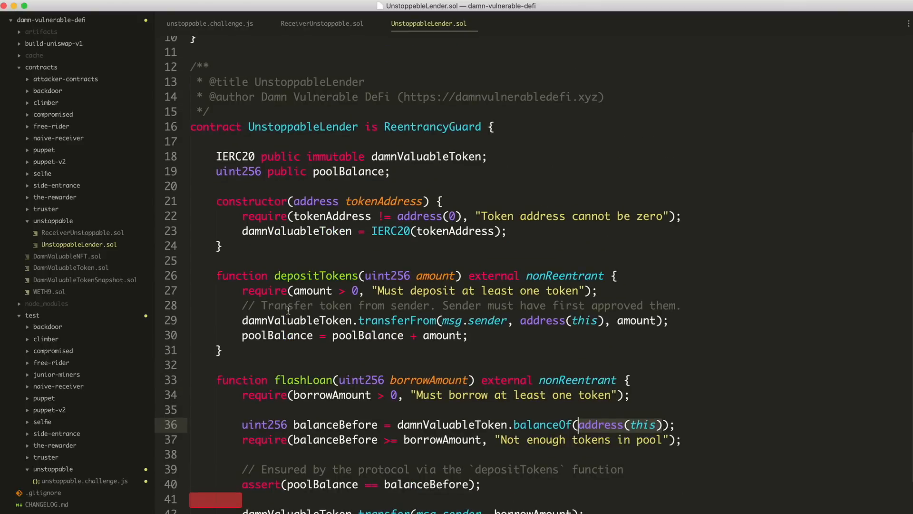
double_click(316, 276)
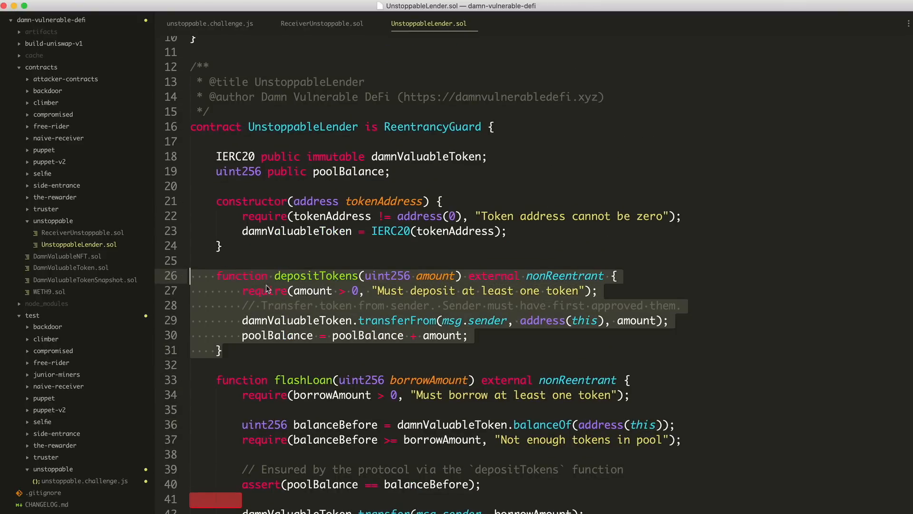
mouse_move(339, 336)
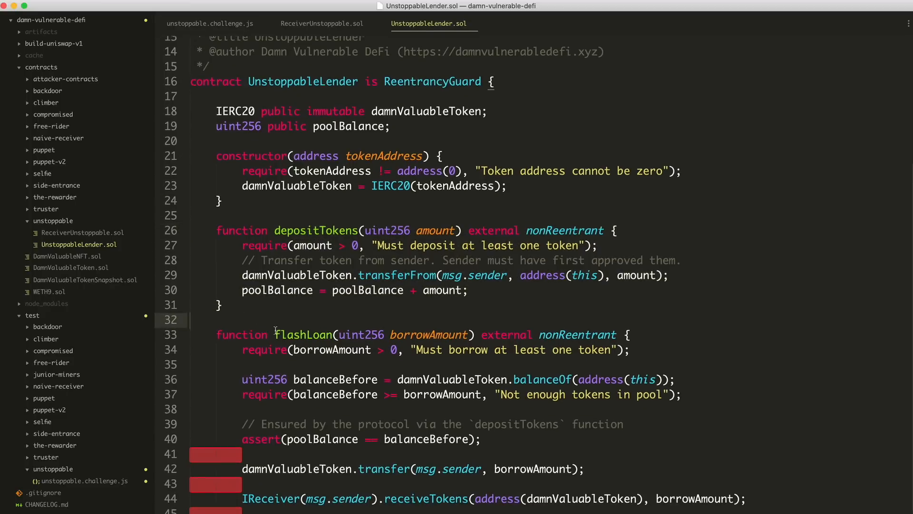
scroll("down", 3)
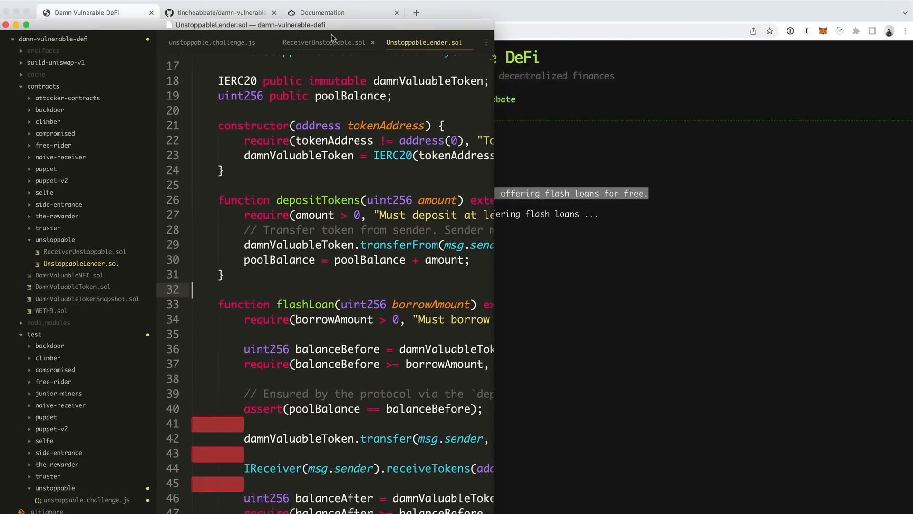
Step: Compare ReceiverUnstoppable.sol and UnstoppableLender.sol's poolBalance assertion against the Exploit test, ending on the test file
left_click(324, 42)
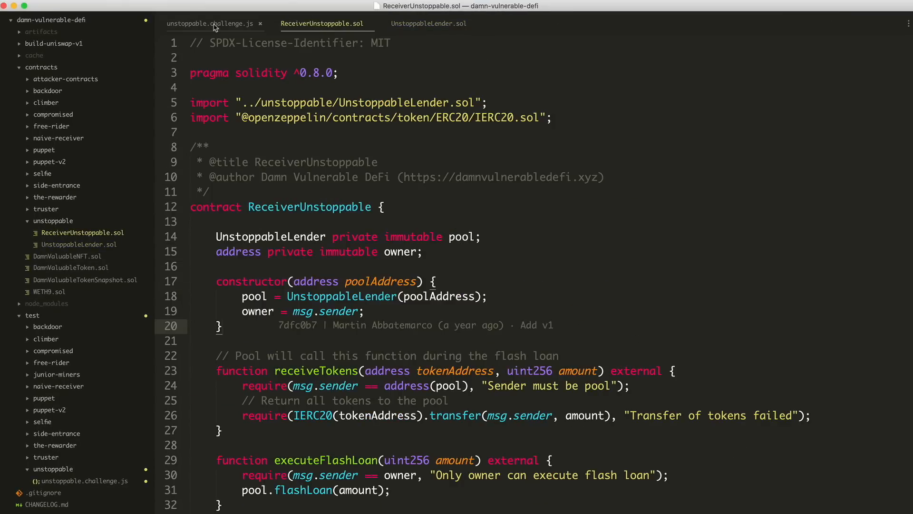
left_click(211, 23)
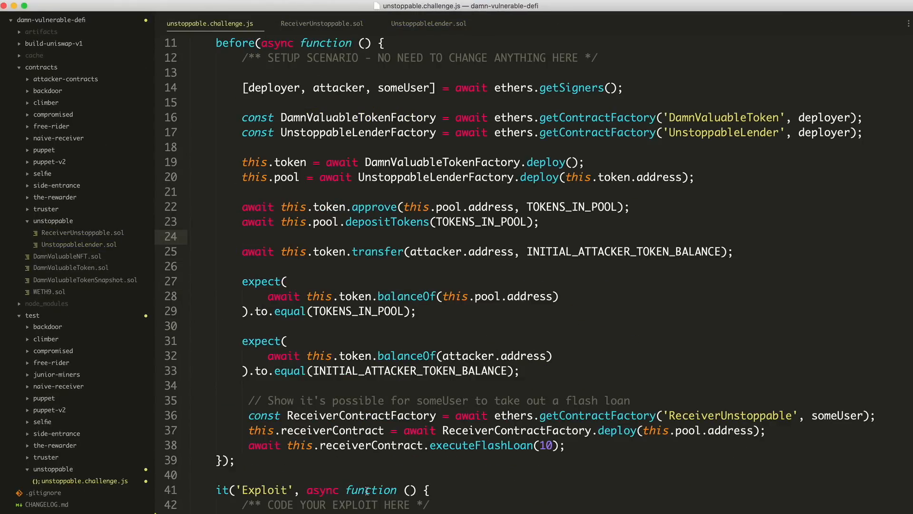
scroll("down", 3)
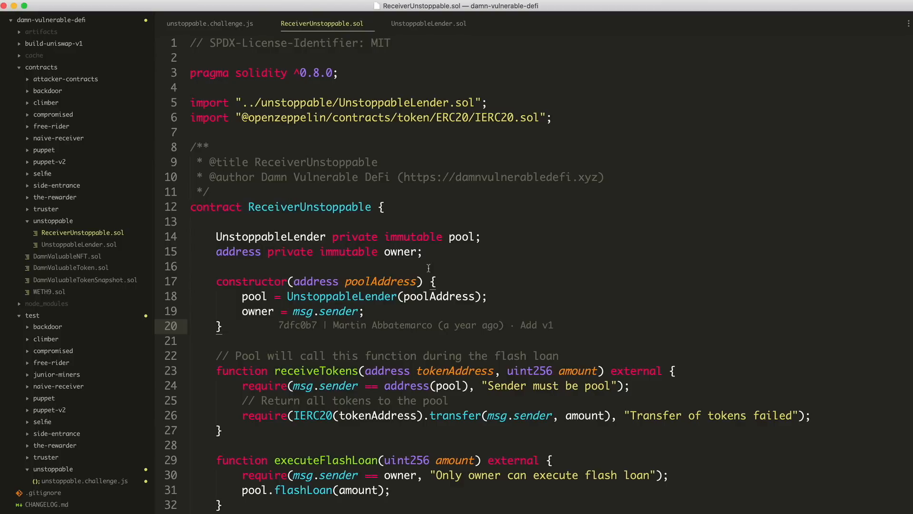
left_click(428, 23)
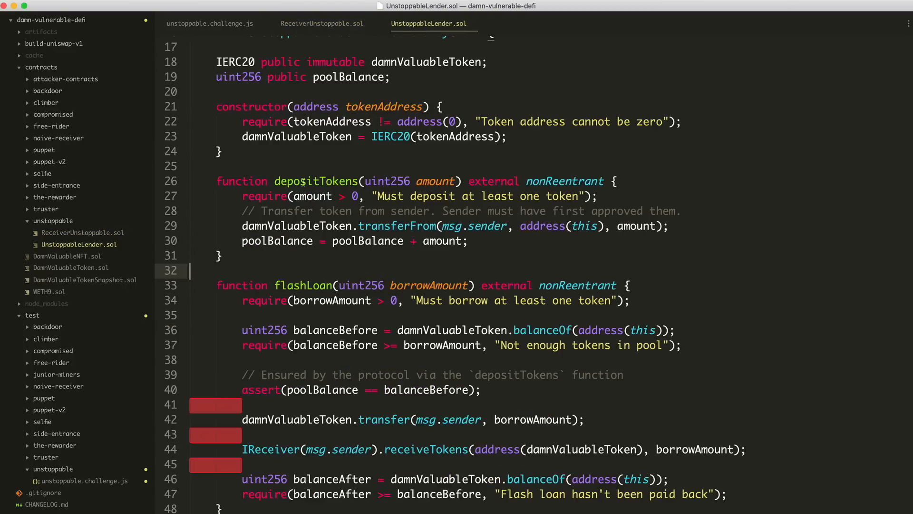
left_click(210, 23)
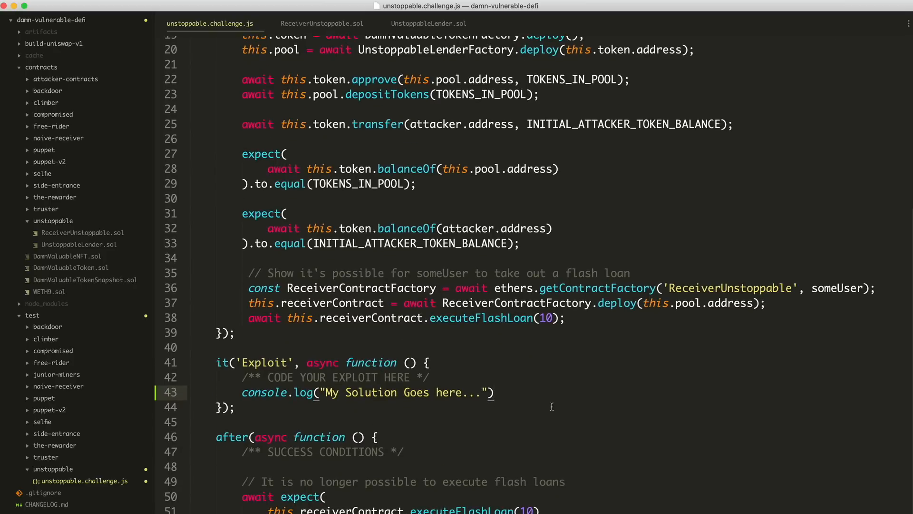
left_click(321, 23)
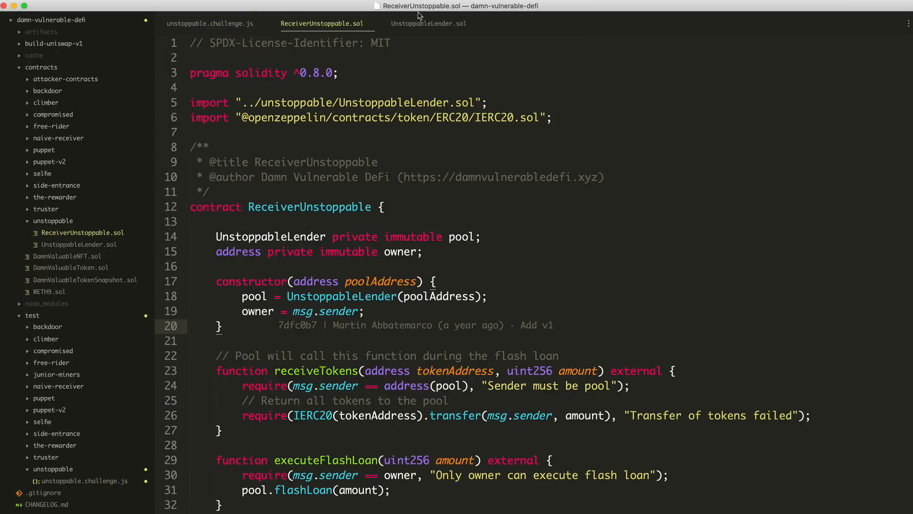
left_click(428, 23)
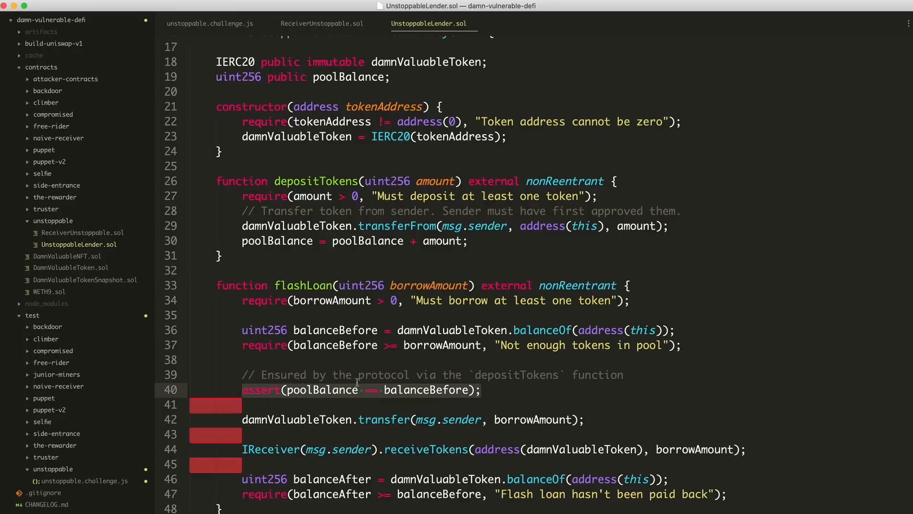
left_click(209, 23)
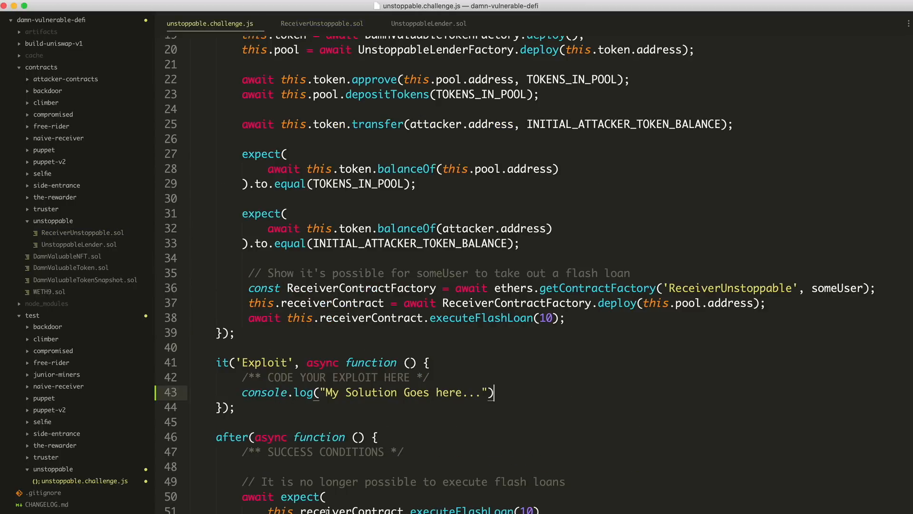
scroll("down", 3)
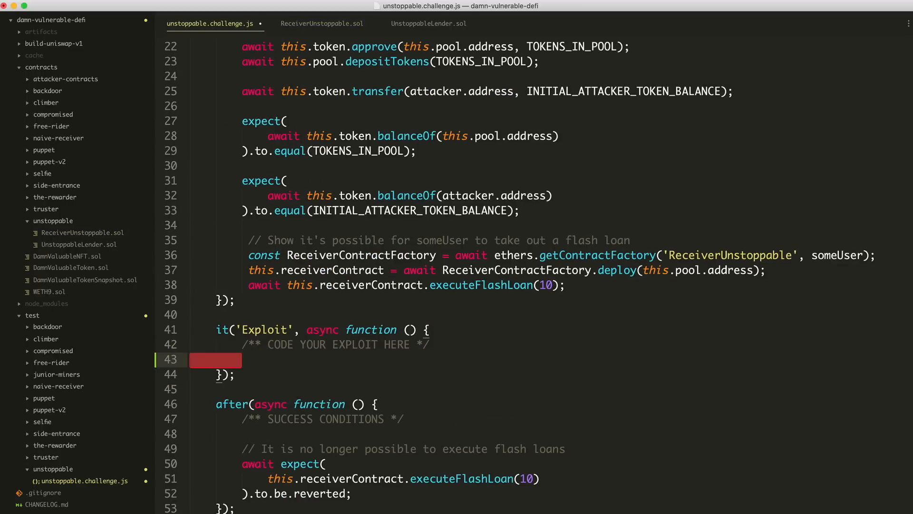
Step: Write await this.token.connect(attacker).transfer() in the Exploit test in place of the console.log
type("await this")
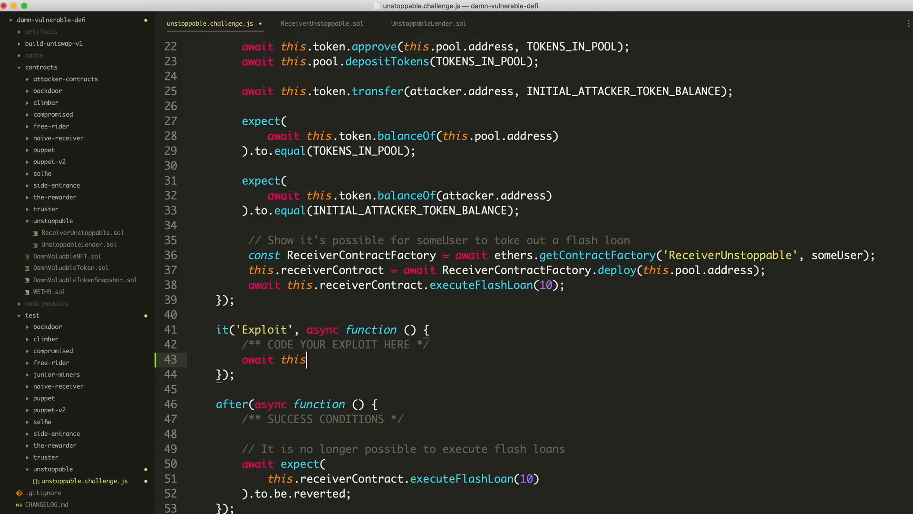
type(".token.")
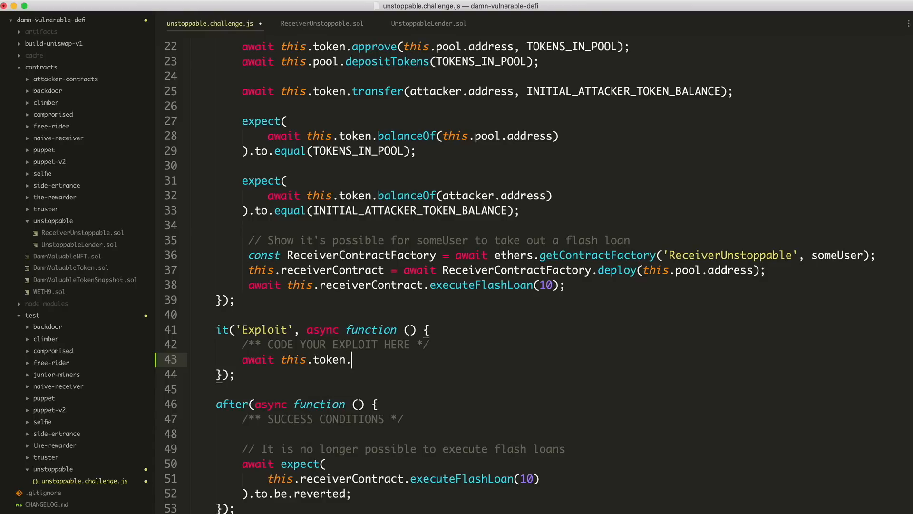
type("connect()")
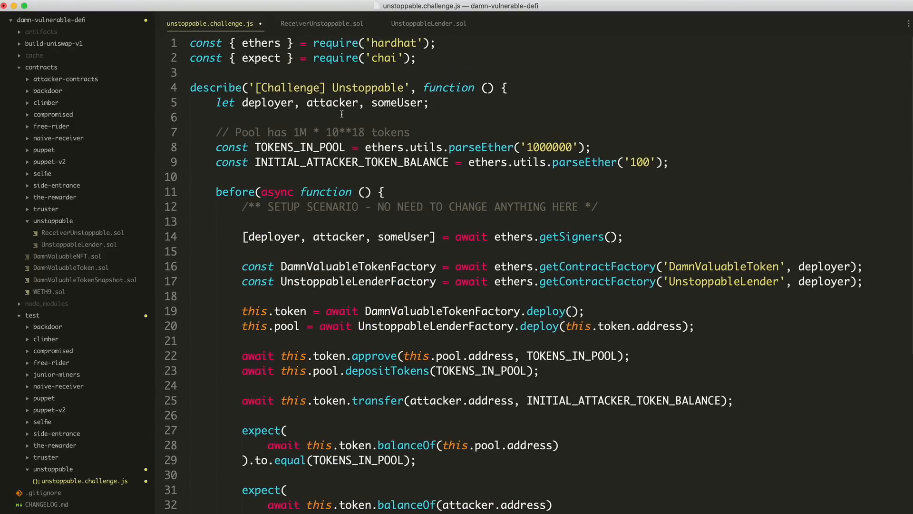
scroll("down", 3)
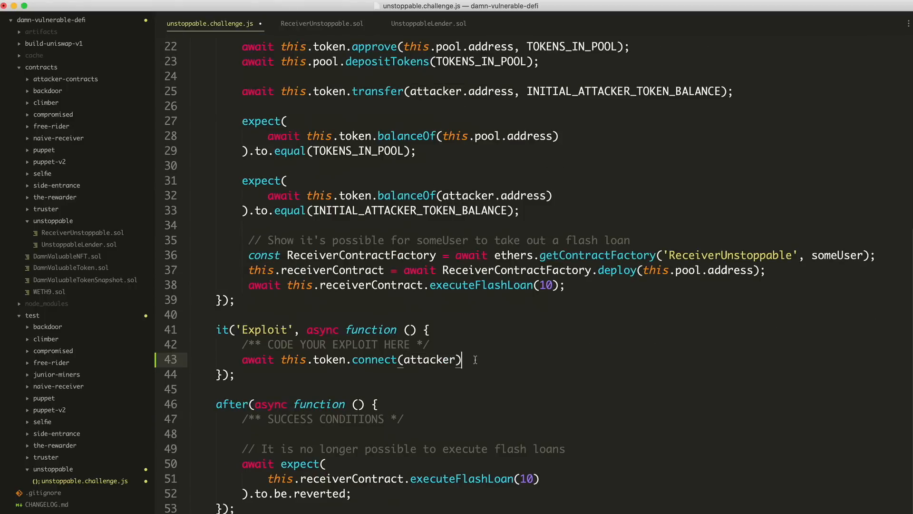
type(".transfer")
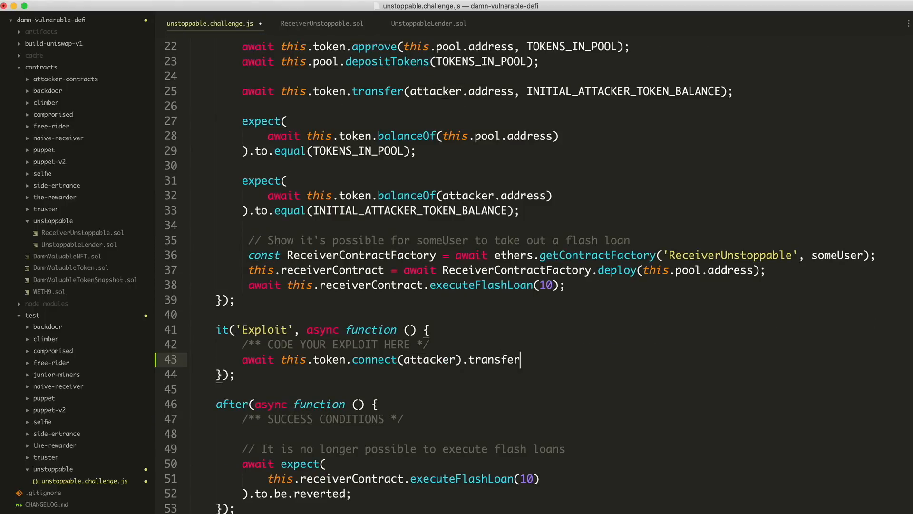
type("()")
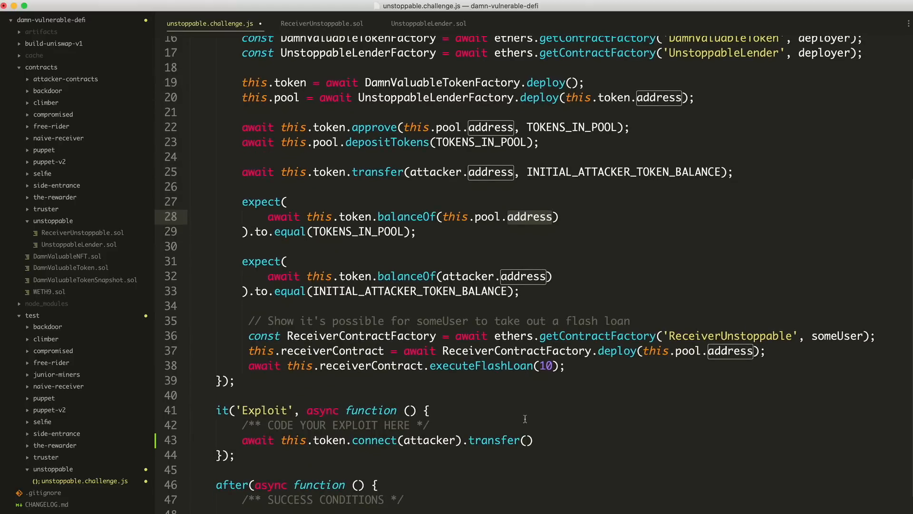
Step: Fill the transfer arguments with this.pool.address and the amount '10'
type("t")
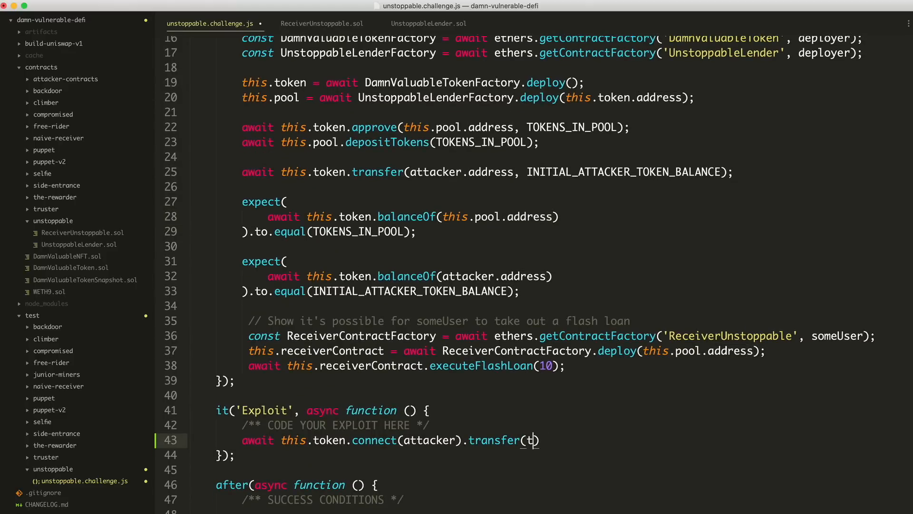
type("his.pool.address")
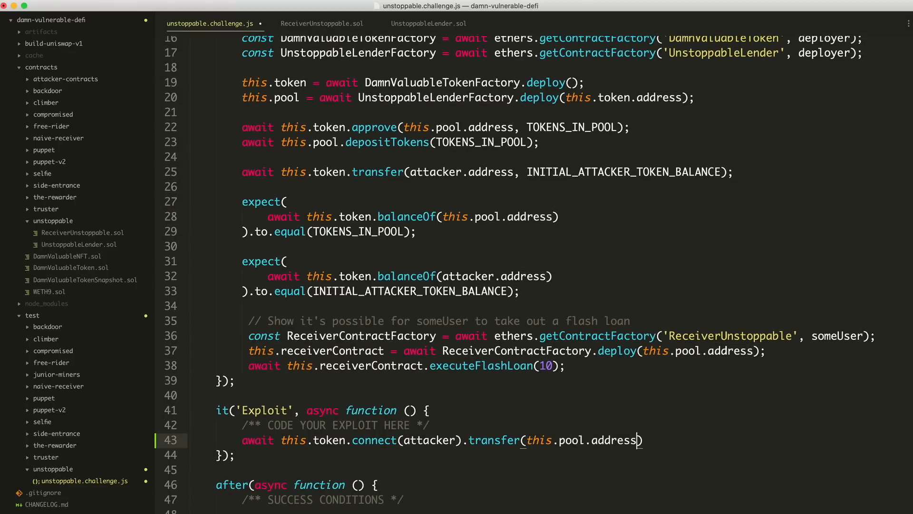
type(", ''")
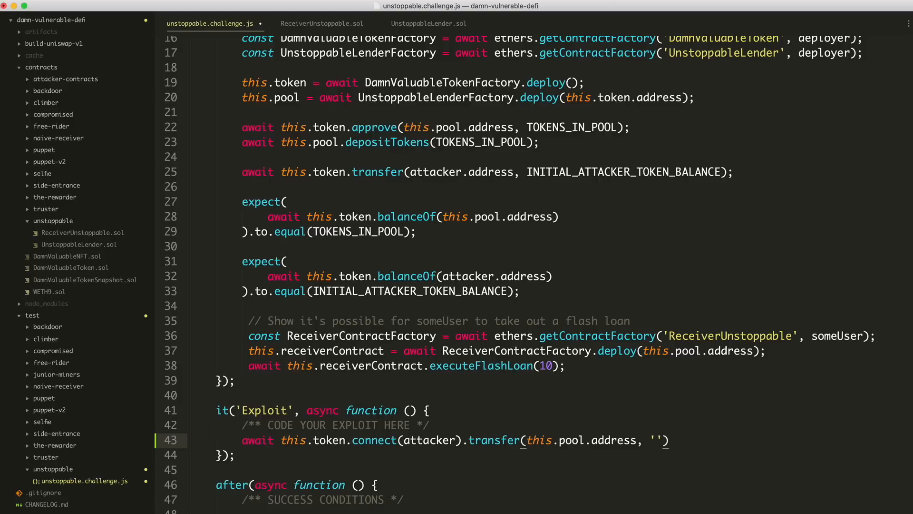
type("10")
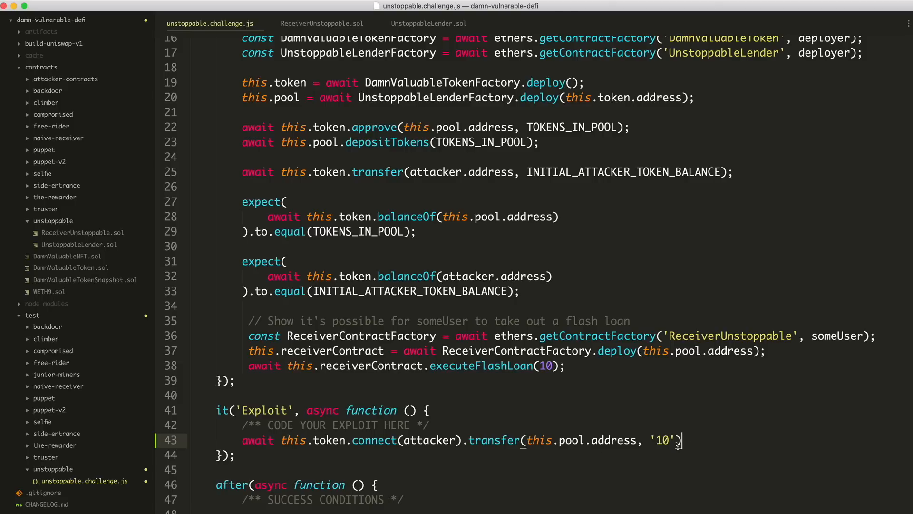
key("Backspace")
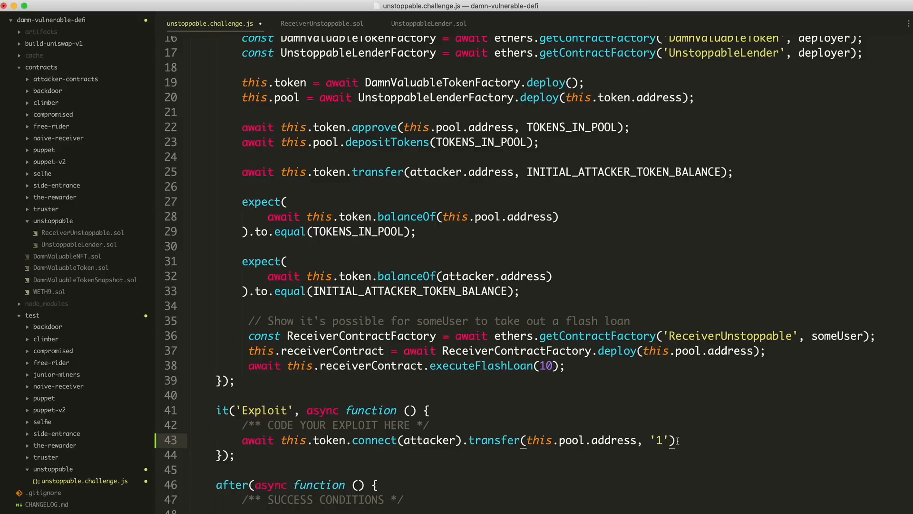
type("0")
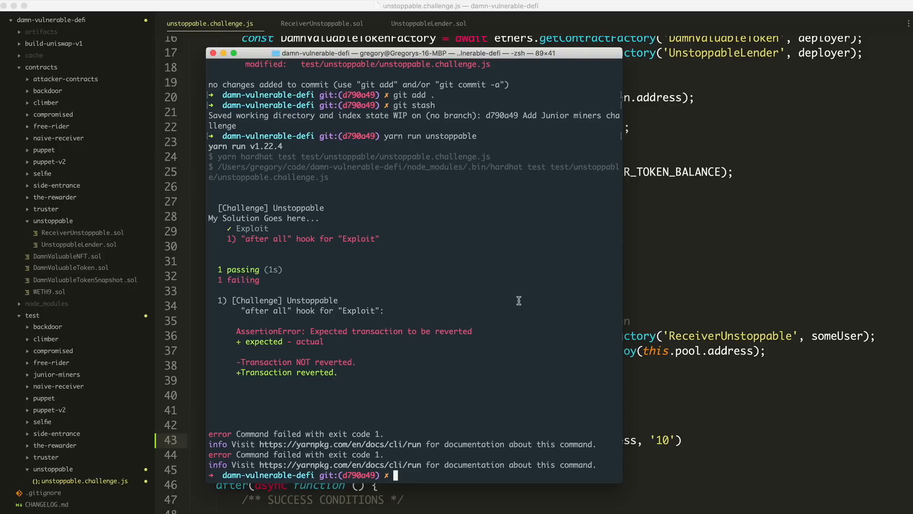
Step: Run yarn run unstoppable in Terminal and confirm the Exploit test passes
type("yarn run unstoppable")
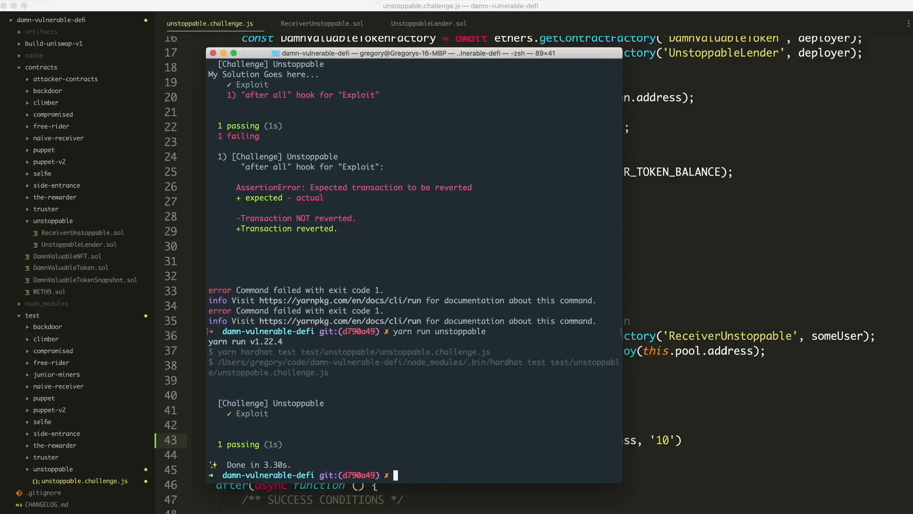
mouse_move(341, 63)
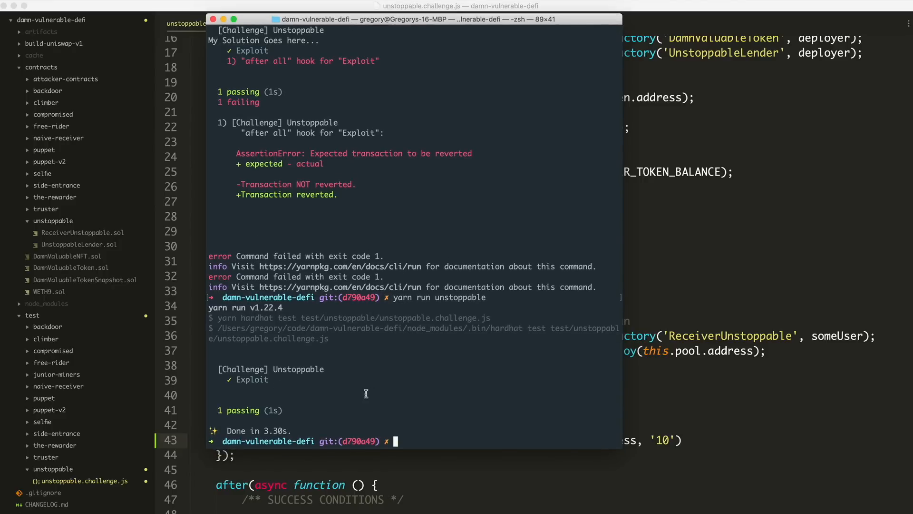
mouse_move(299, 411)
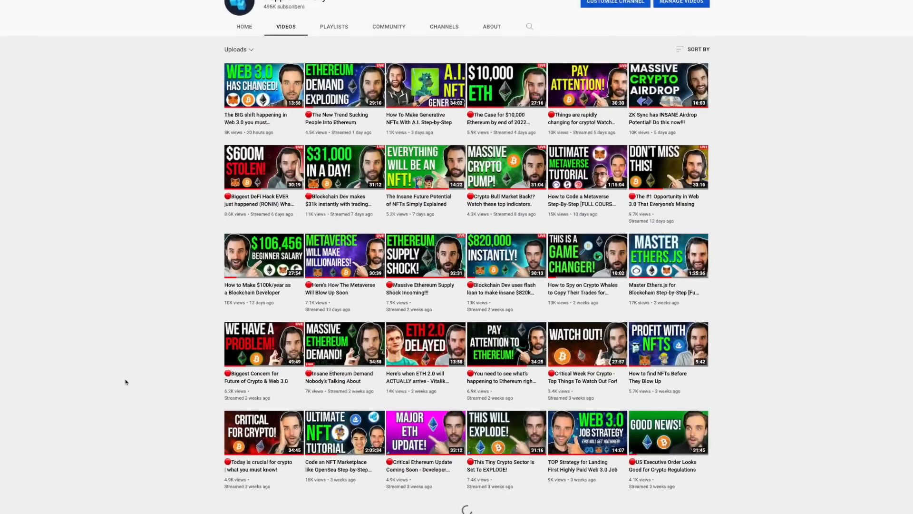
Step: Scroll through the uploads grid on the YouTube channel's Videos page
scroll("down", 3)
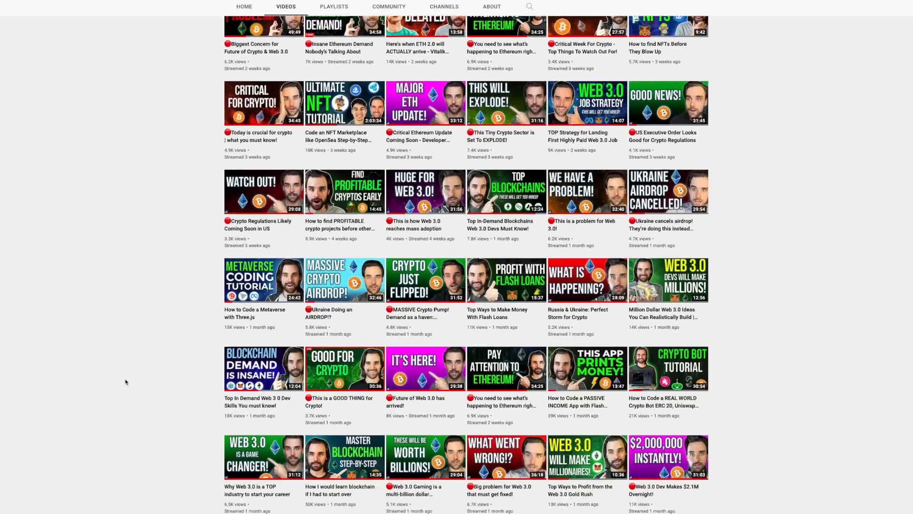
scroll("down", 3)
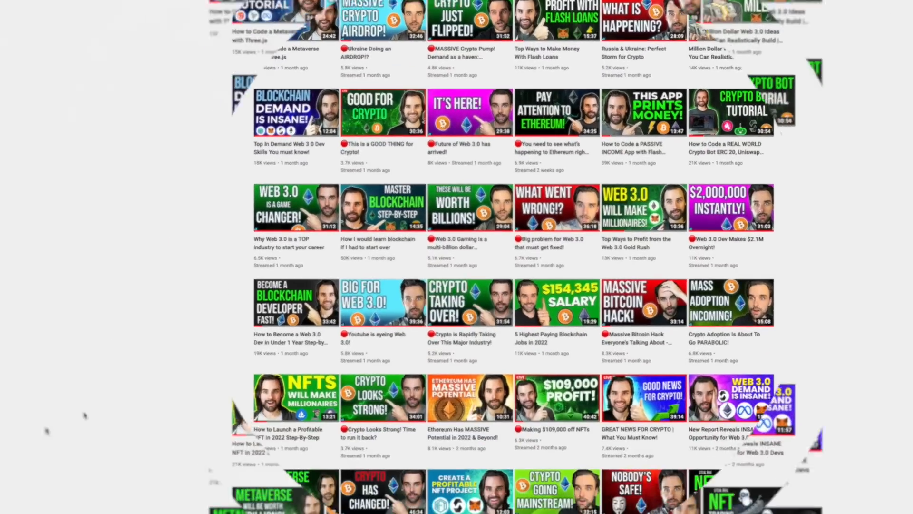